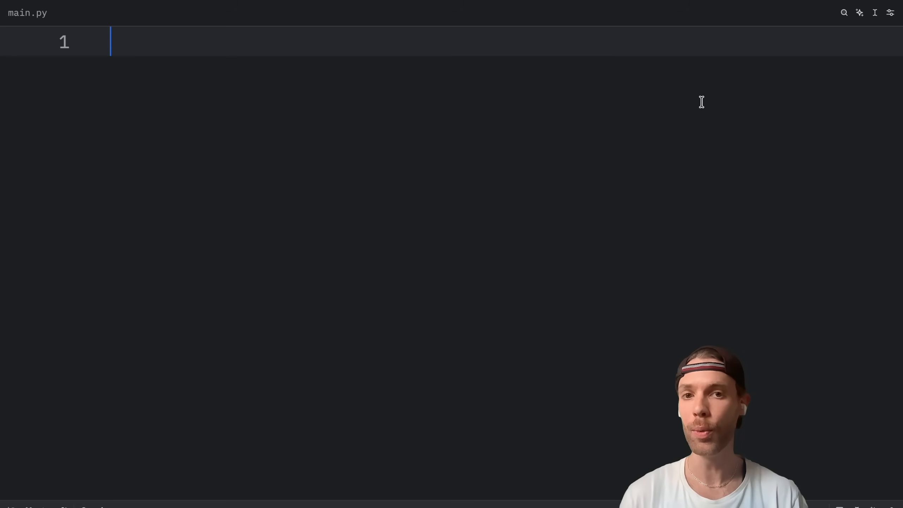
pyautogui.moveTo(678, 98)
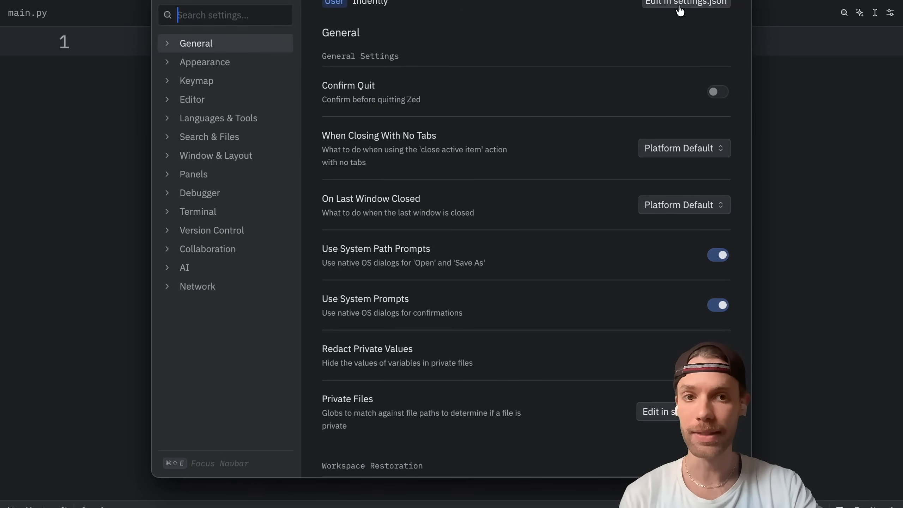
# Open ~/.config/zed/settings.json as raw editable text via 'Edit in settings.json'.
pyautogui.click(686, 3)
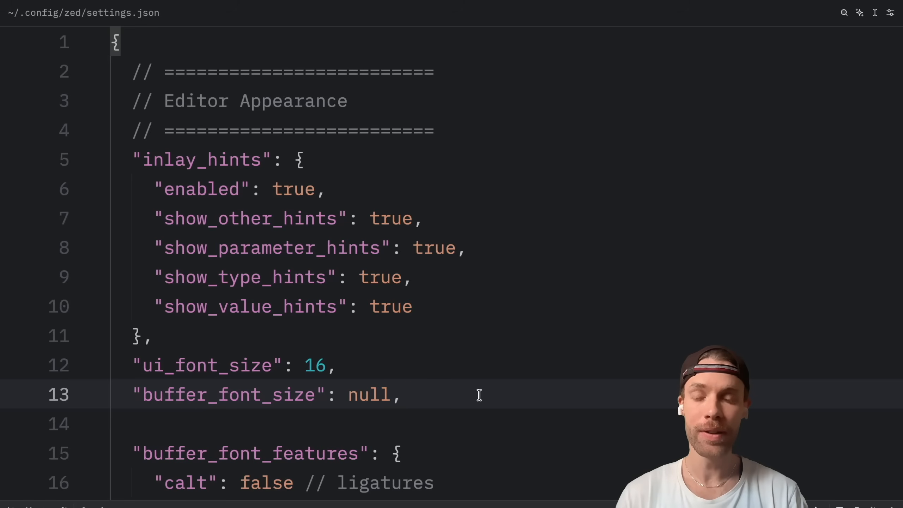
pyautogui.click(403, 395)
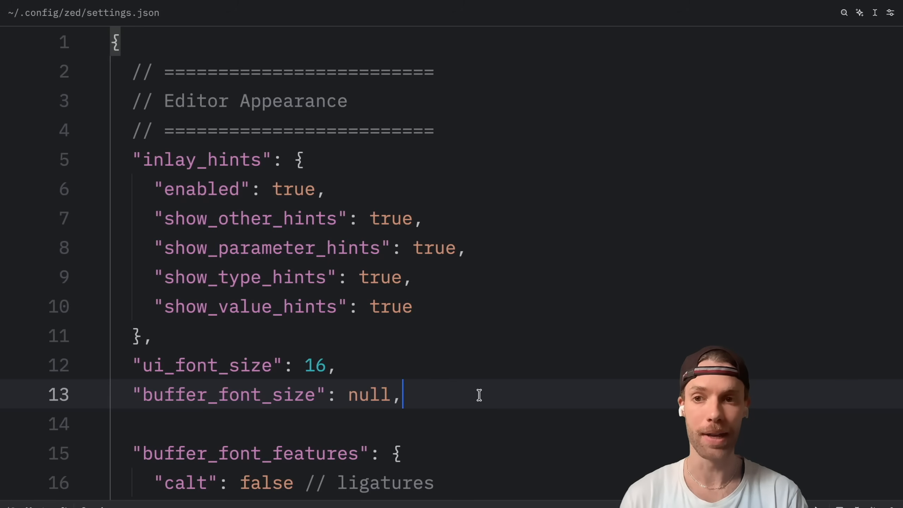
pyautogui.moveTo(611, 306)
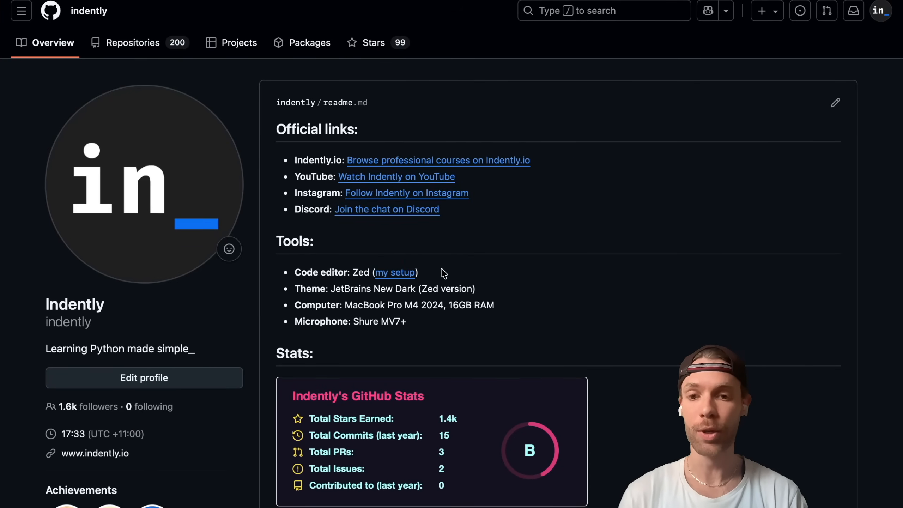
pyautogui.moveTo(398, 282)
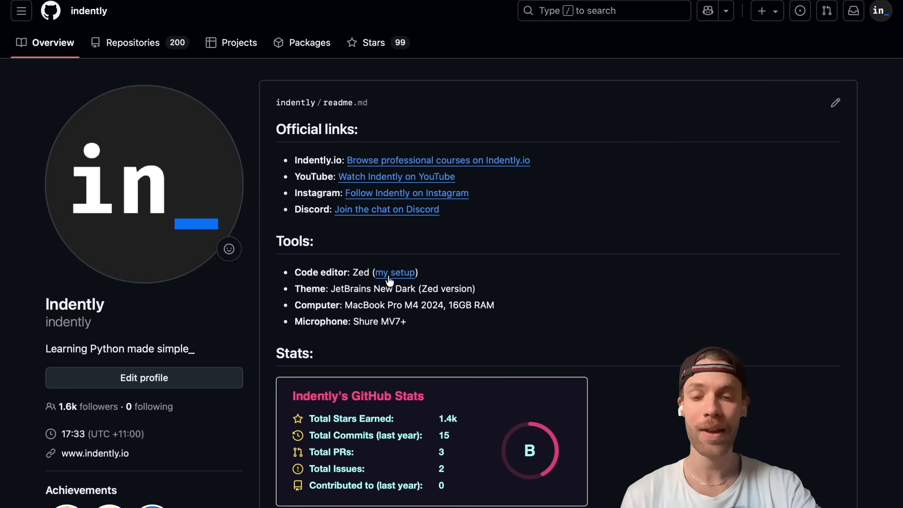
# Open the zed_setup repository from the 'my setup' link and skim its ChatGPT-generated README.
pyautogui.click(395, 272)
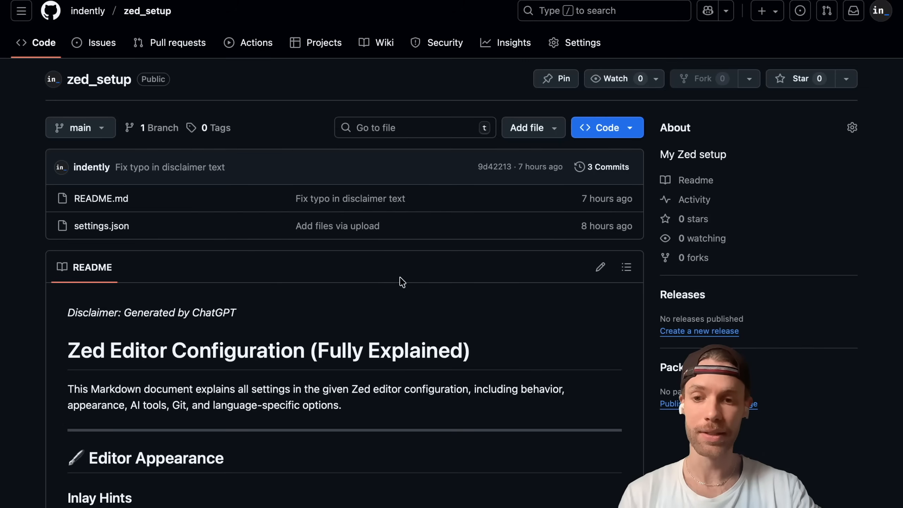
pyautogui.moveTo(315, 324)
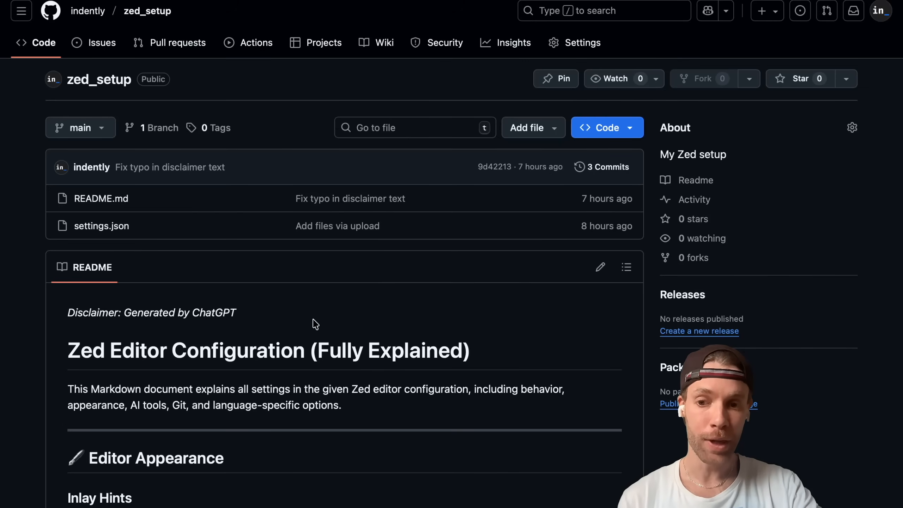
pyautogui.doubleClick(180, 312)
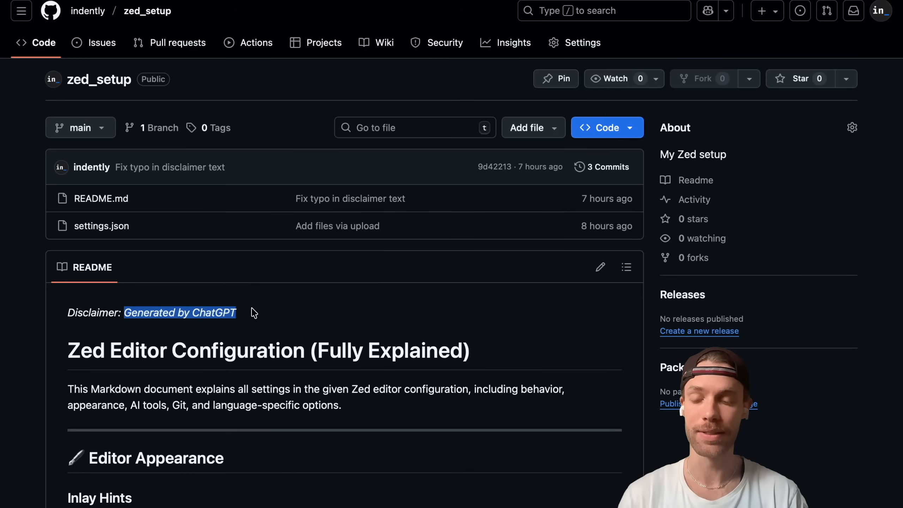
pyautogui.moveTo(477, 450)
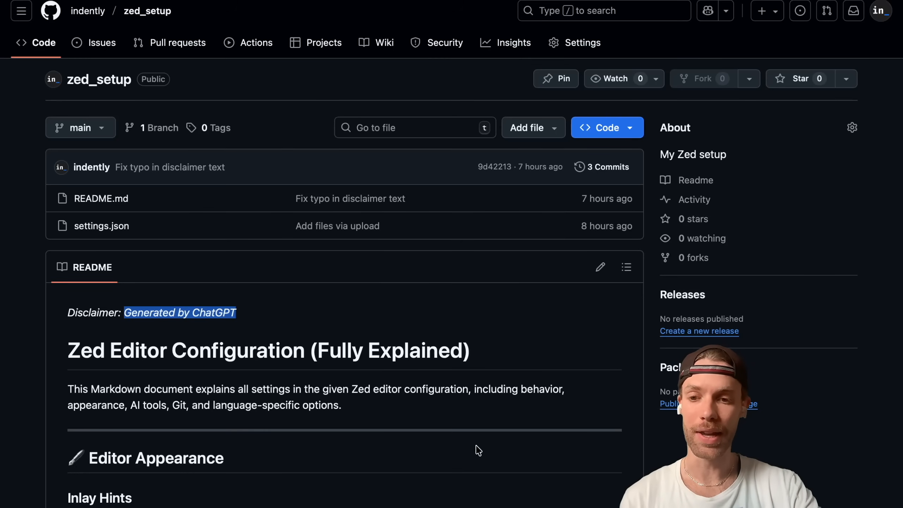
pyautogui.scroll(-3)
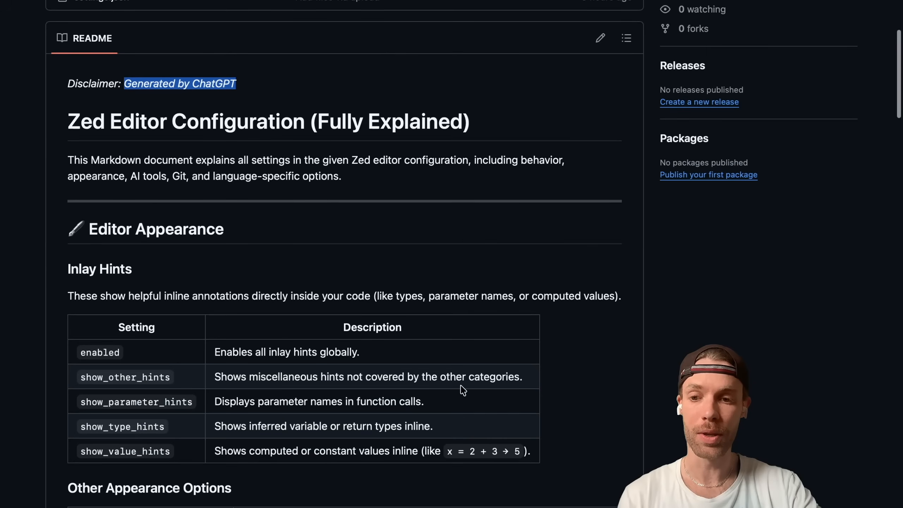
pyautogui.moveTo(562, 404)
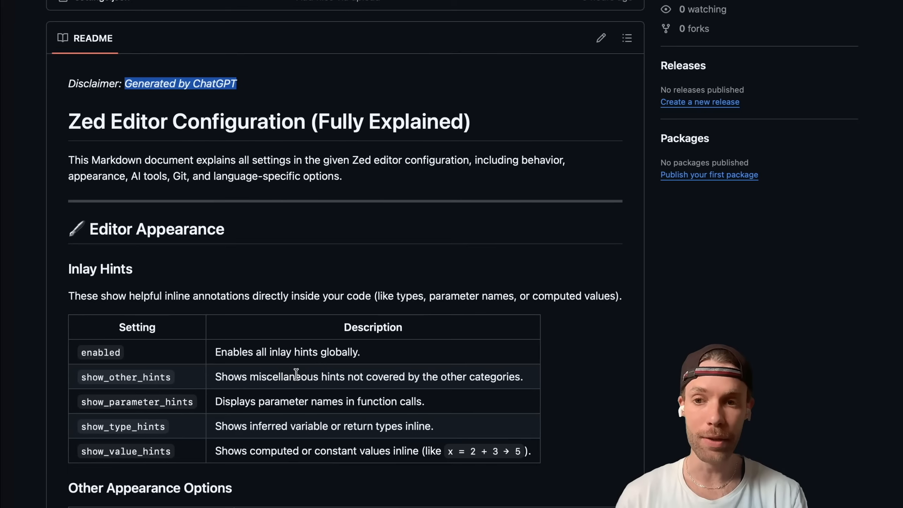
pyautogui.scroll(3)
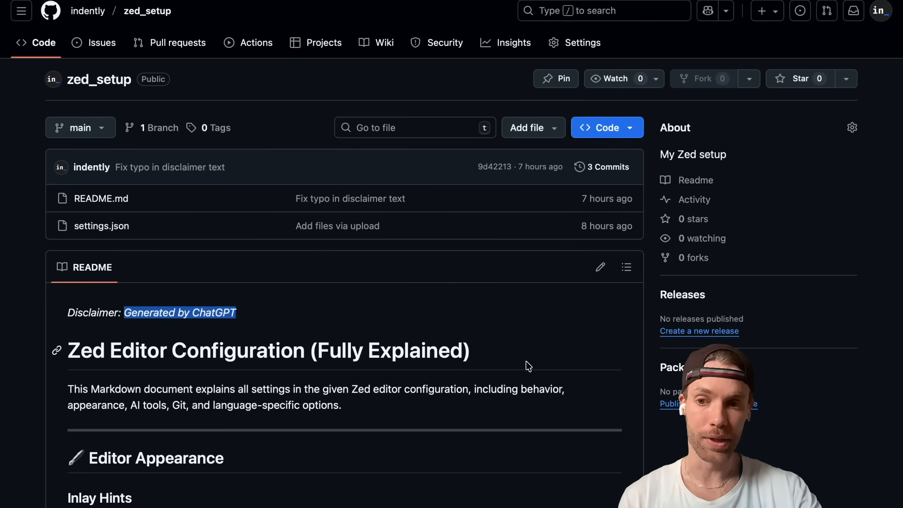
pyautogui.moveTo(102, 225)
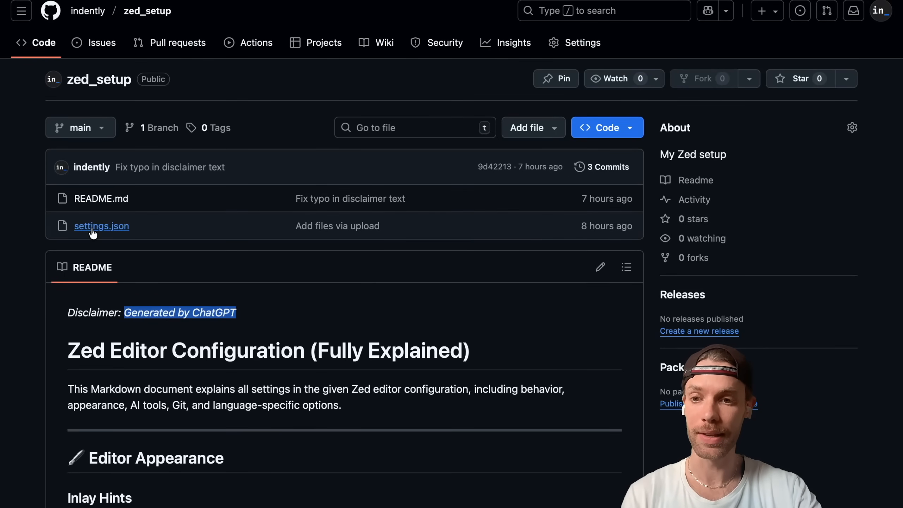
# Read through the repository's settings.json from the file list, top to bottom.
pyautogui.click(102, 225)
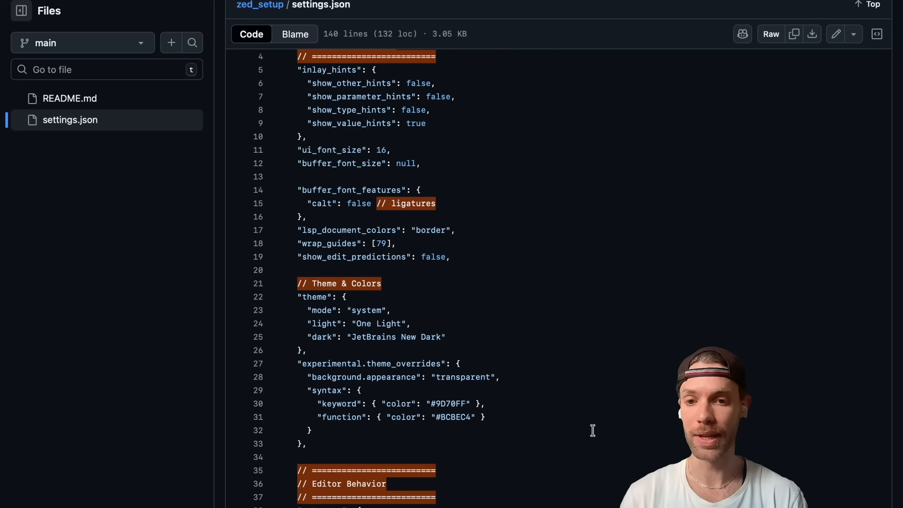
pyautogui.scroll(-3)
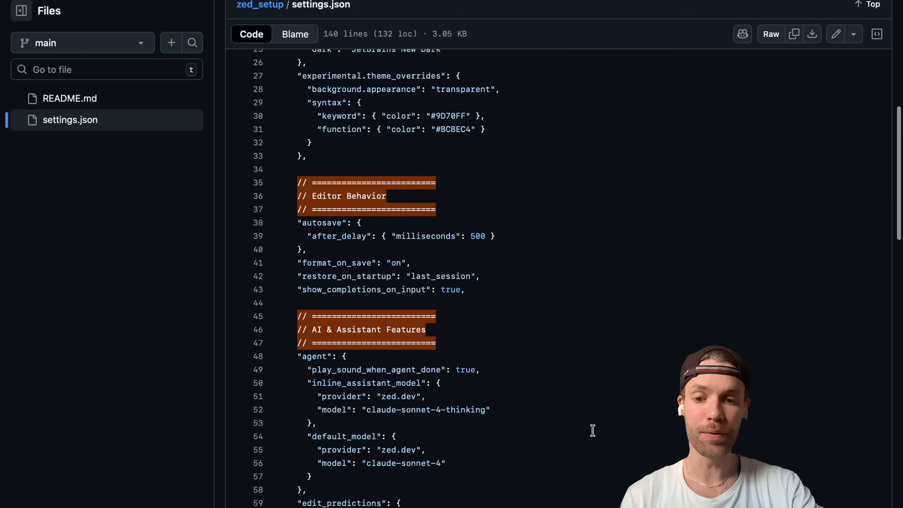
pyautogui.scroll(-3)
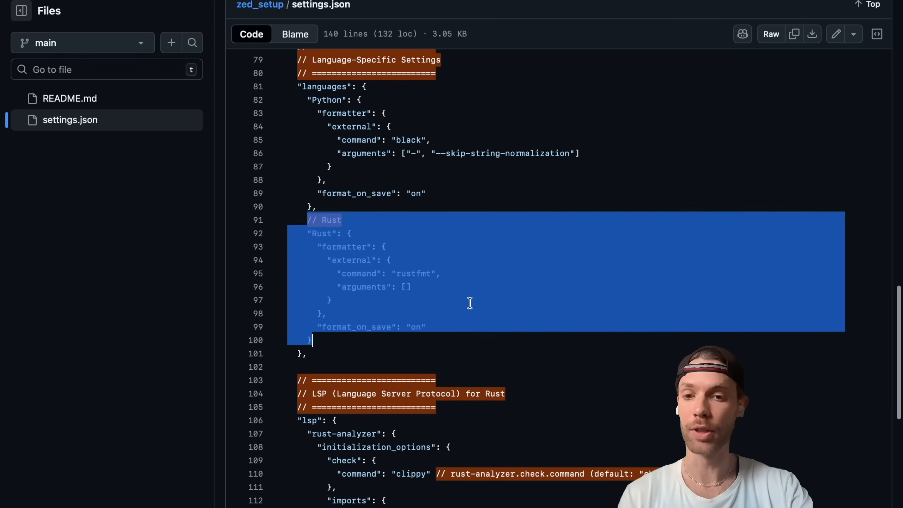
pyautogui.scroll(-3)
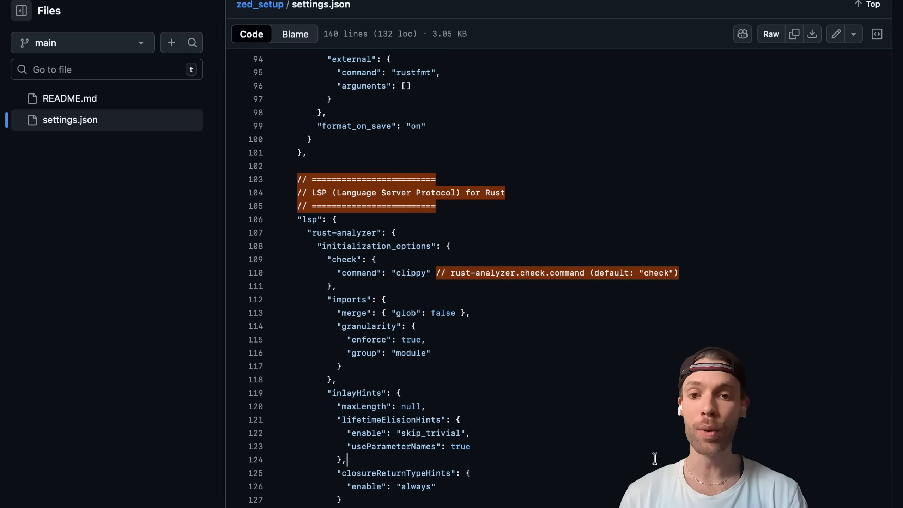
pyautogui.scroll(-3)
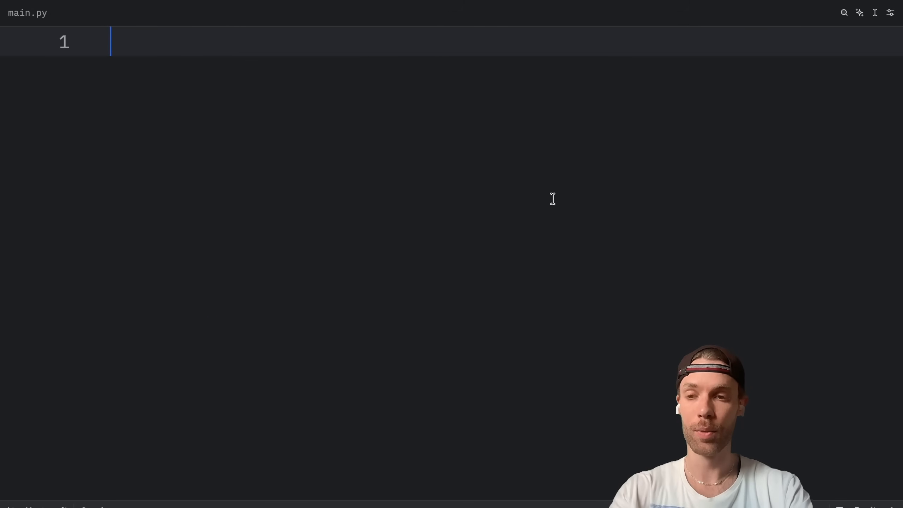
# Scroll settings.json to the theme section set to JetBrains New Dark with transparent overrides.
pyautogui.write('def h')
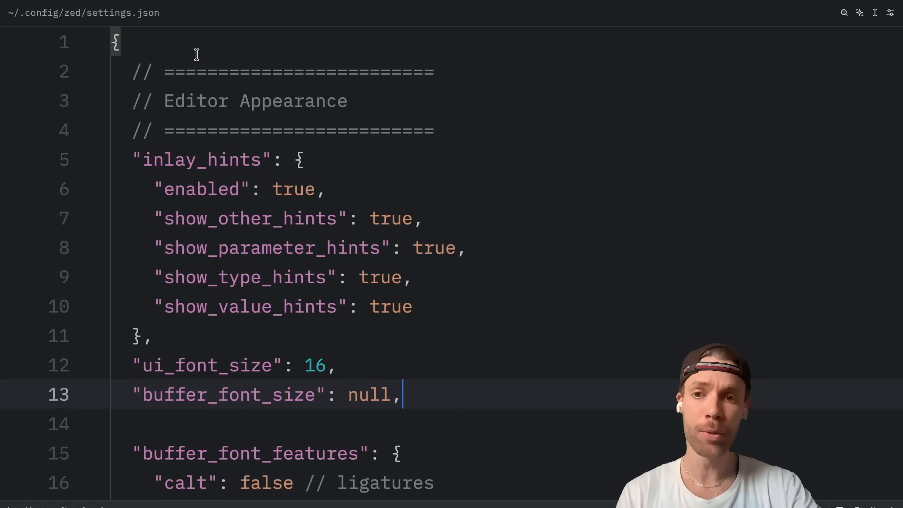
pyautogui.scroll(-3)
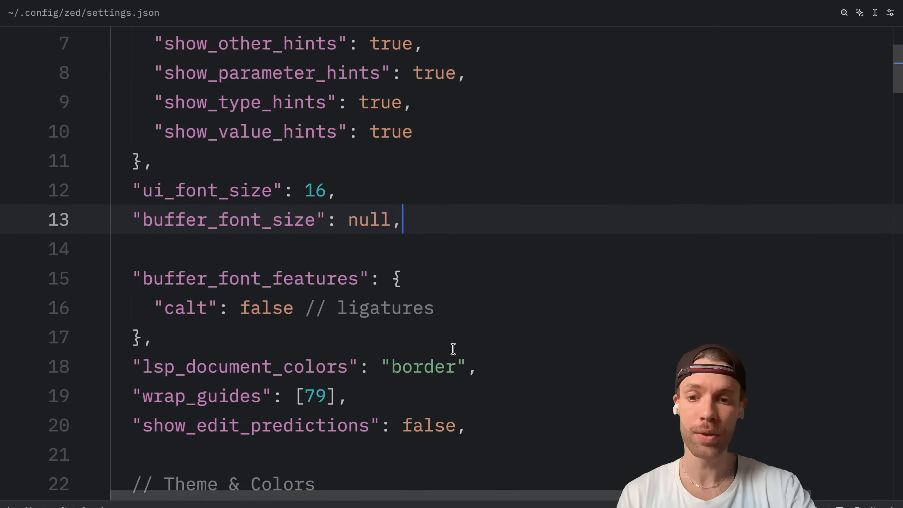
pyautogui.scroll(-3)
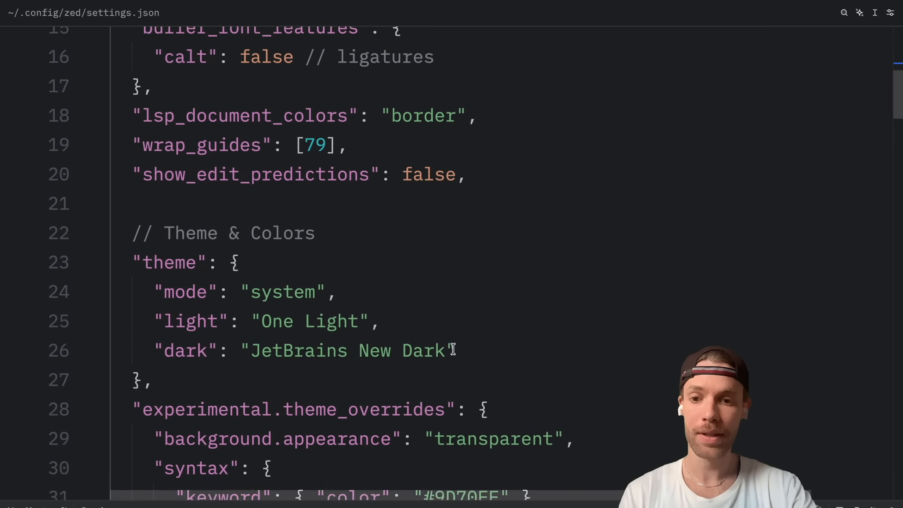
pyautogui.scroll(-3)
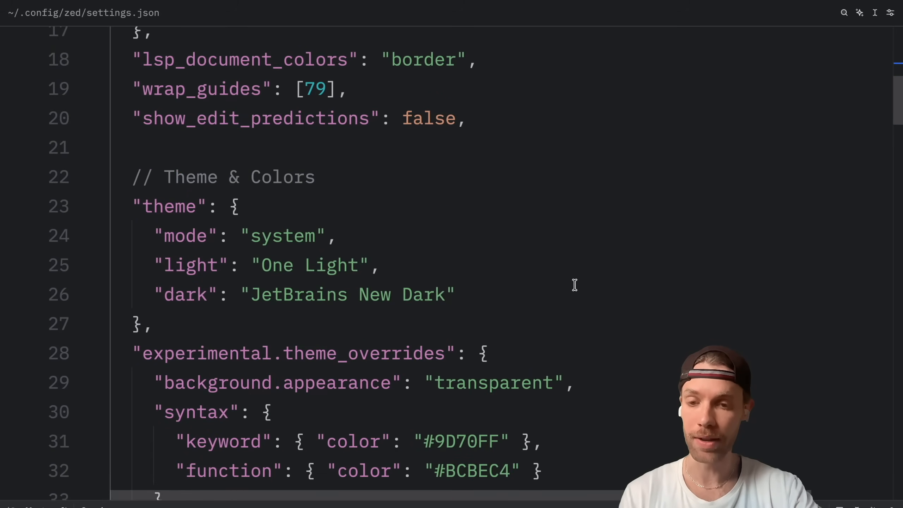
pyautogui.moveTo(591, 293)
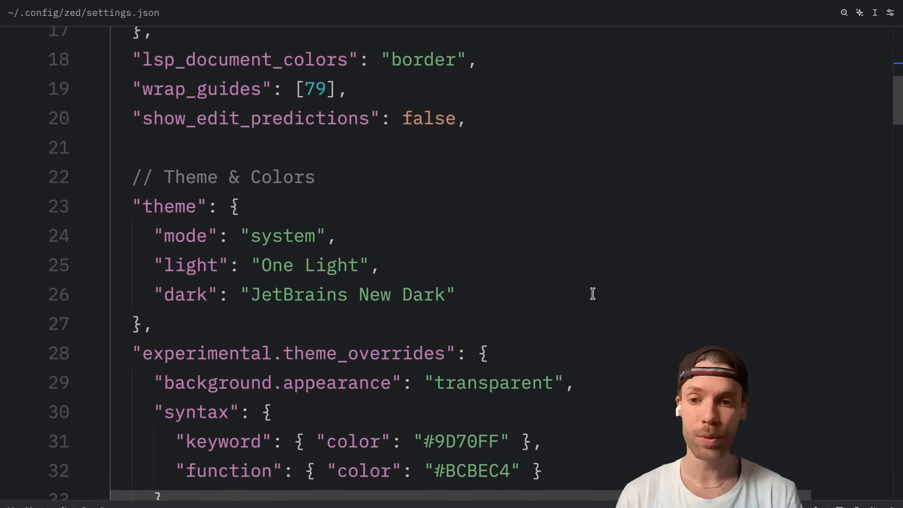
pyautogui.moveTo(602, 286)
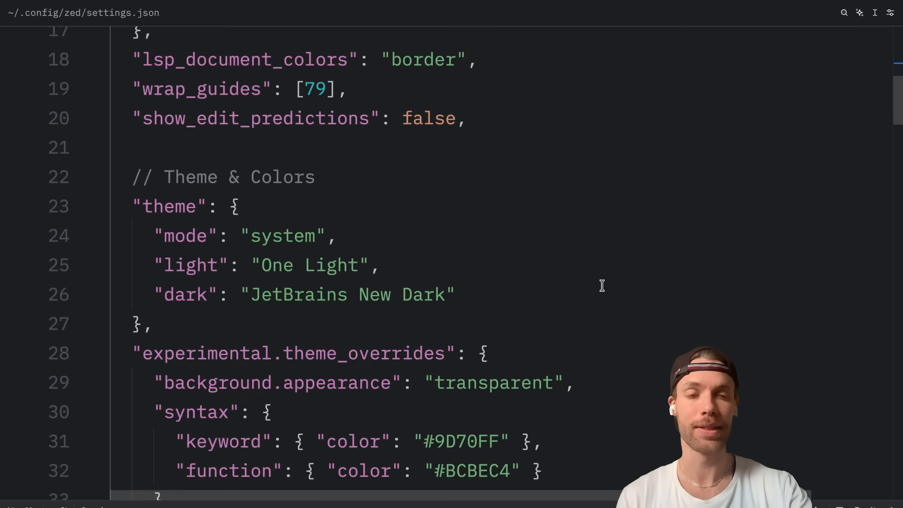
# Browse the installed themes in the theme selector, then dismiss it back to main.py.
pyautogui.click(889, 12)
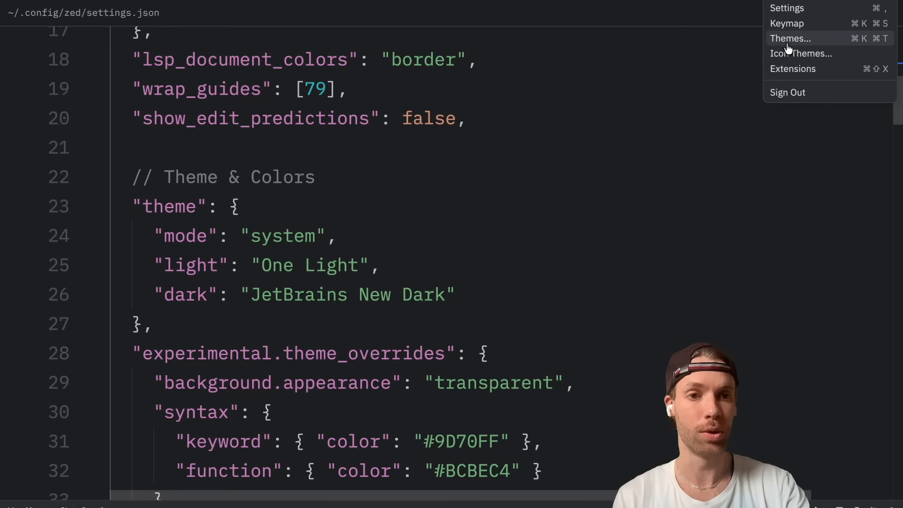
pyautogui.click(791, 38)
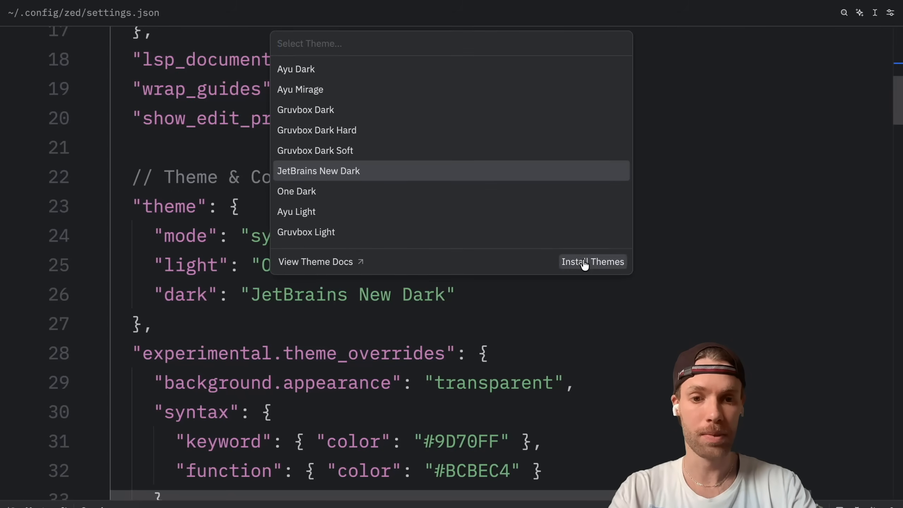
pyautogui.click(593, 262)
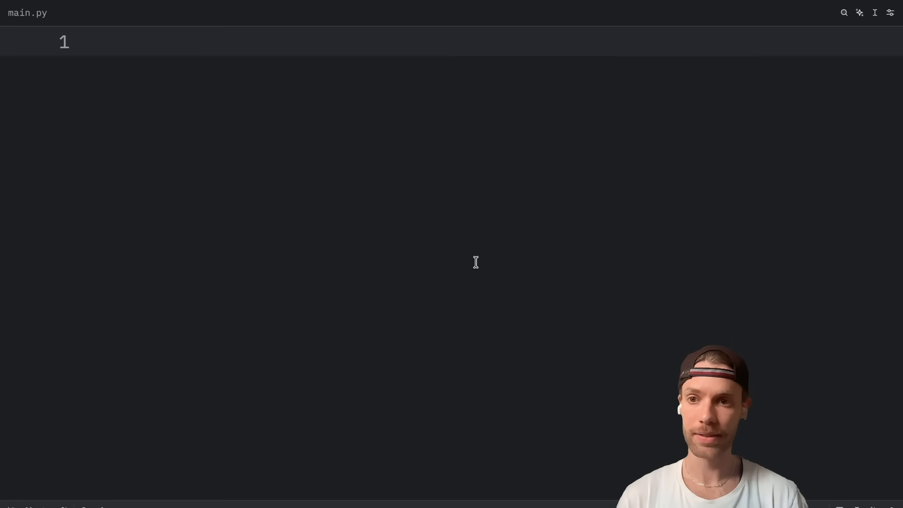
pyautogui.press('cmd+shift+p')
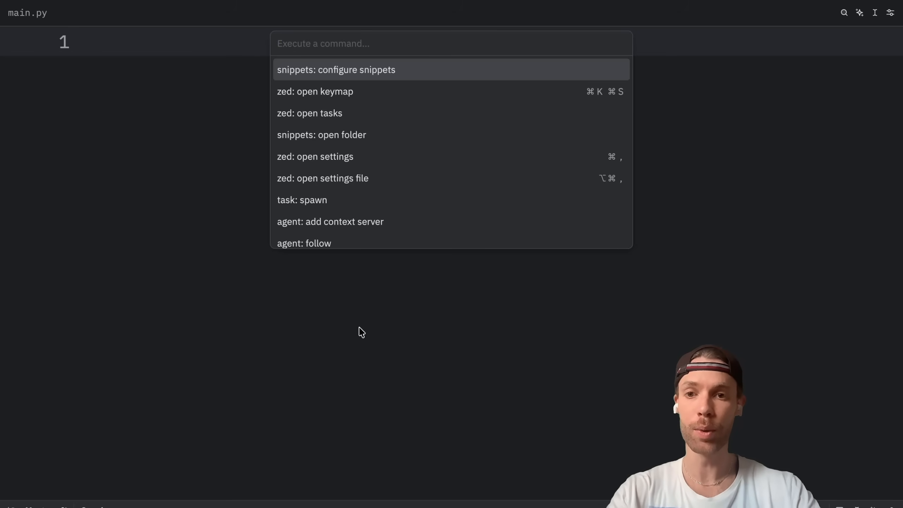
pyautogui.click(309, 113)
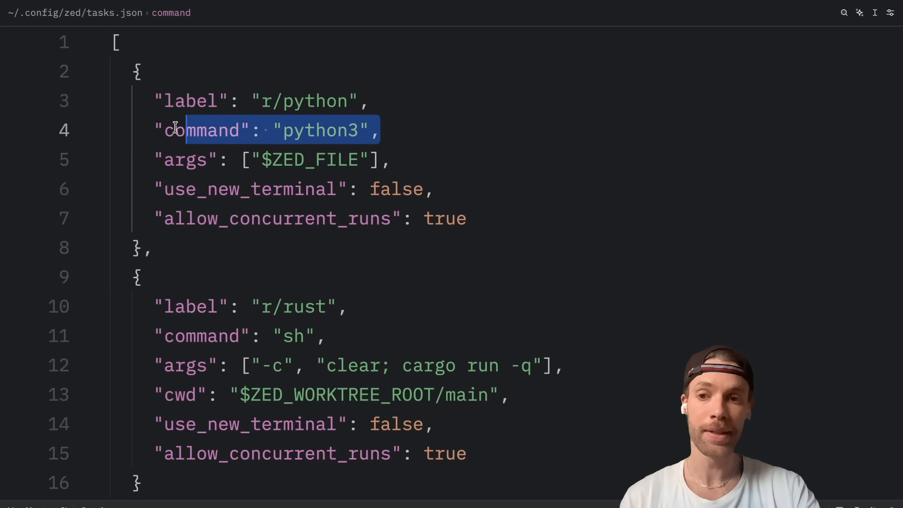
pyautogui.click(155, 160)
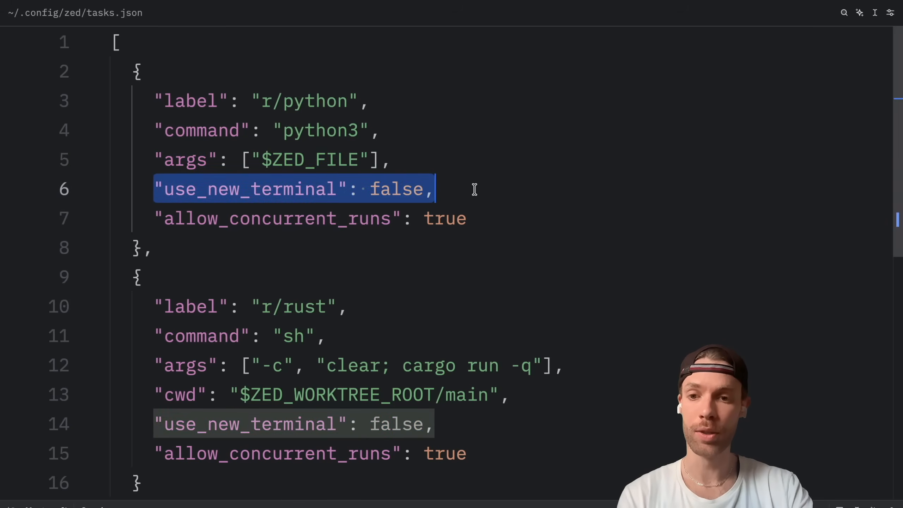
pyautogui.click(197, 218)
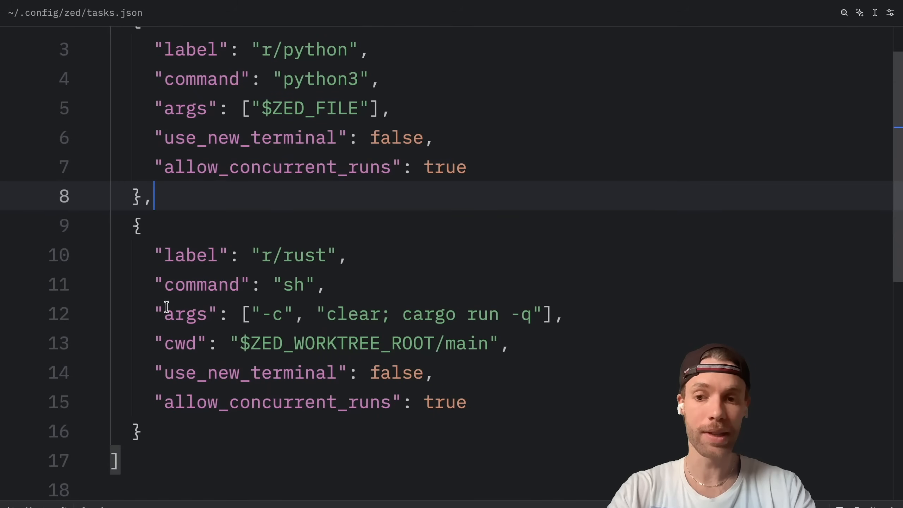
pyautogui.click(373, 372)
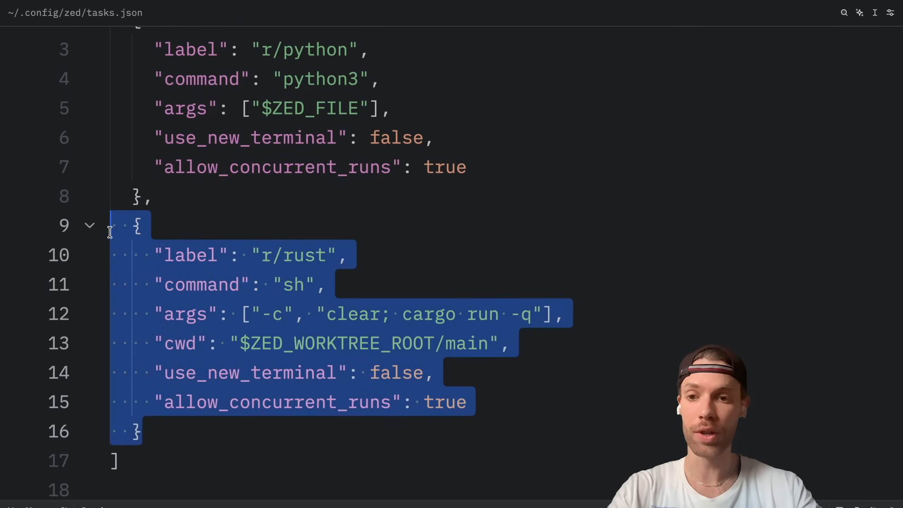
pyautogui.press('Delete')
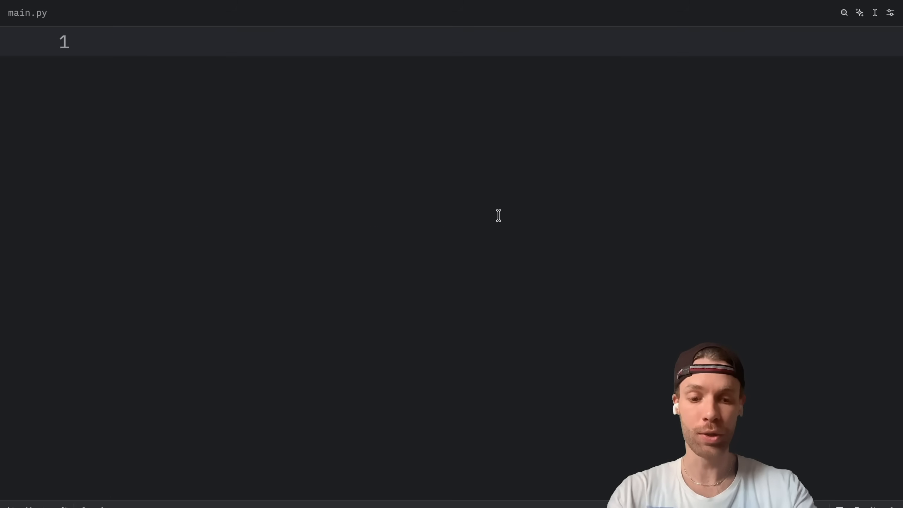
# Write print('Hello, Bob!') in main.py and run python3 main.py in the terminal, then clear it.
pyautogui.write("print('')")
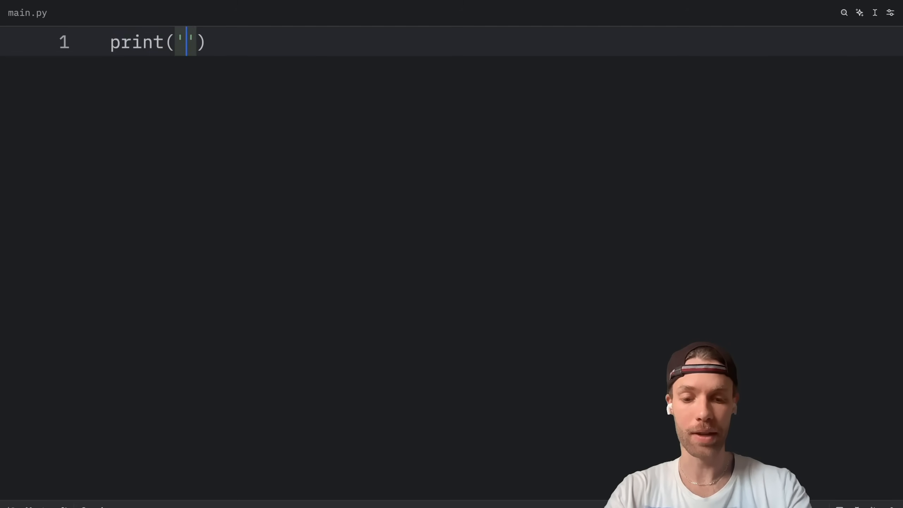
pyautogui.write('Hello, Bob!')
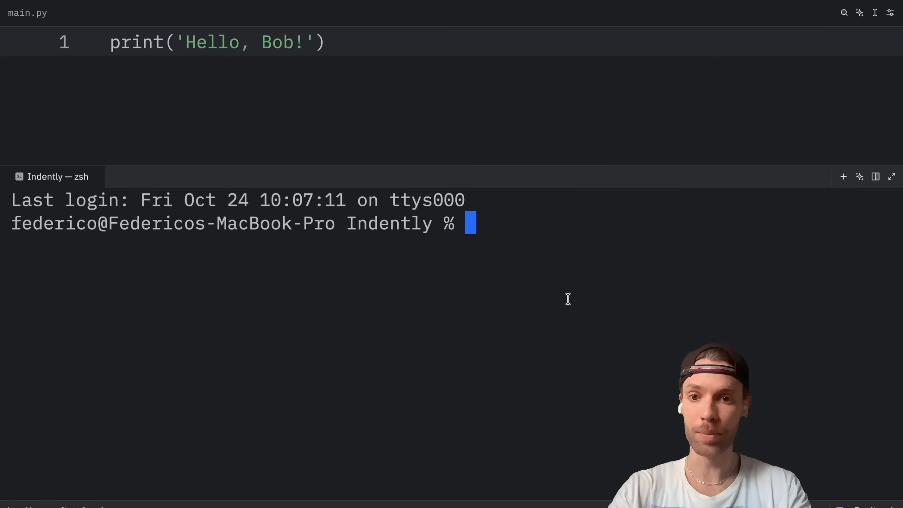
pyautogui.write('python')
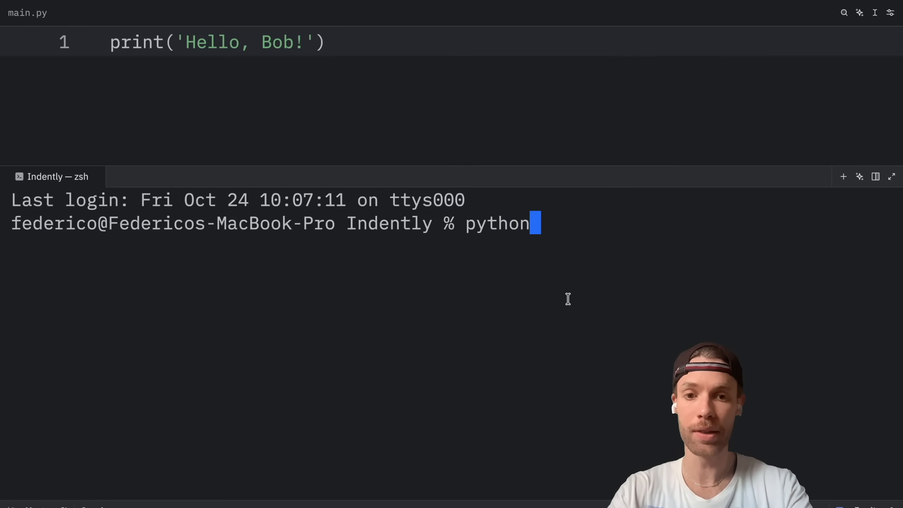
pyautogui.write('3 main')
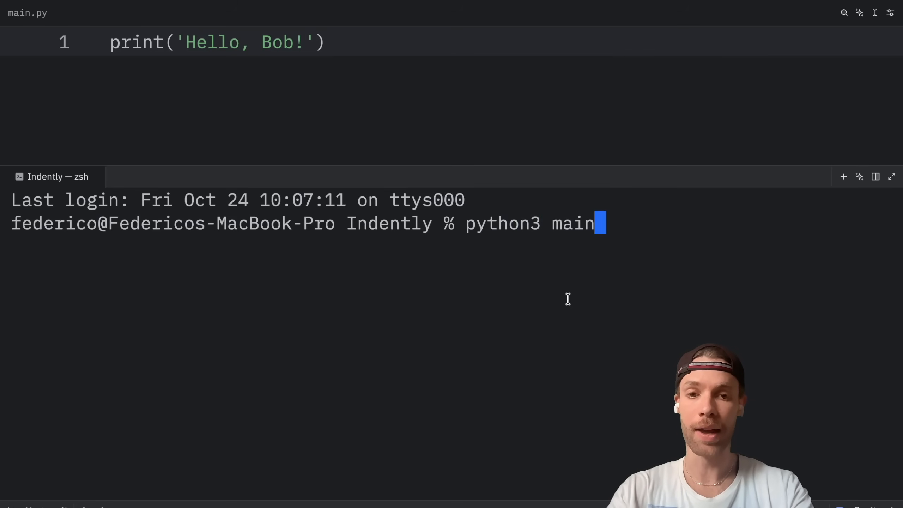
pyautogui.press('Return')
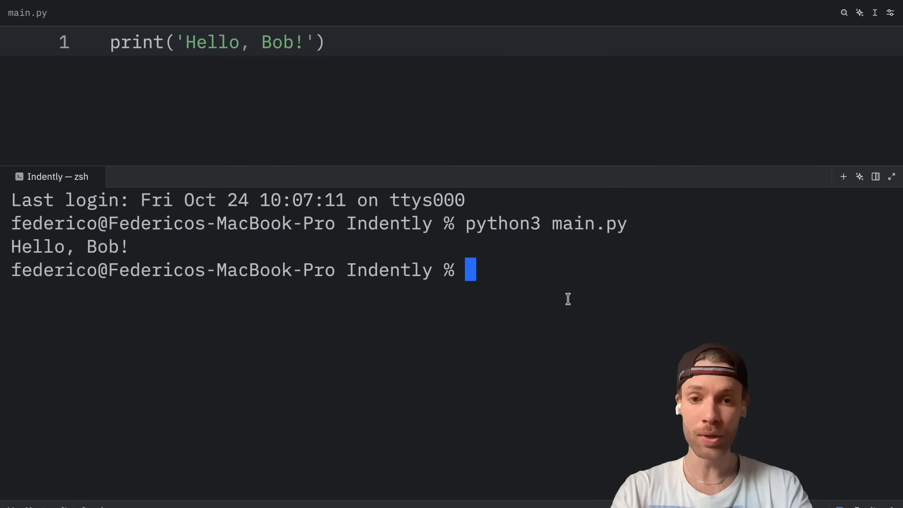
pyautogui.write('clear')
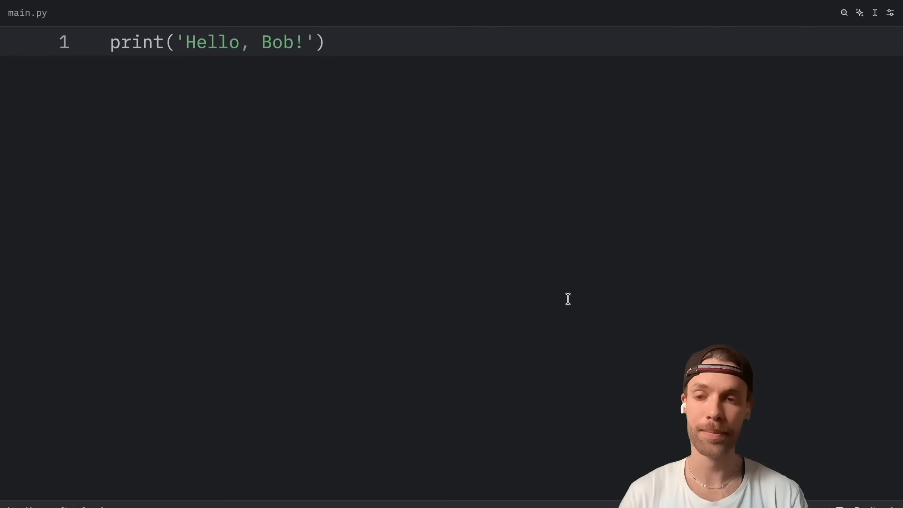
pyautogui.moveTo(642, 374)
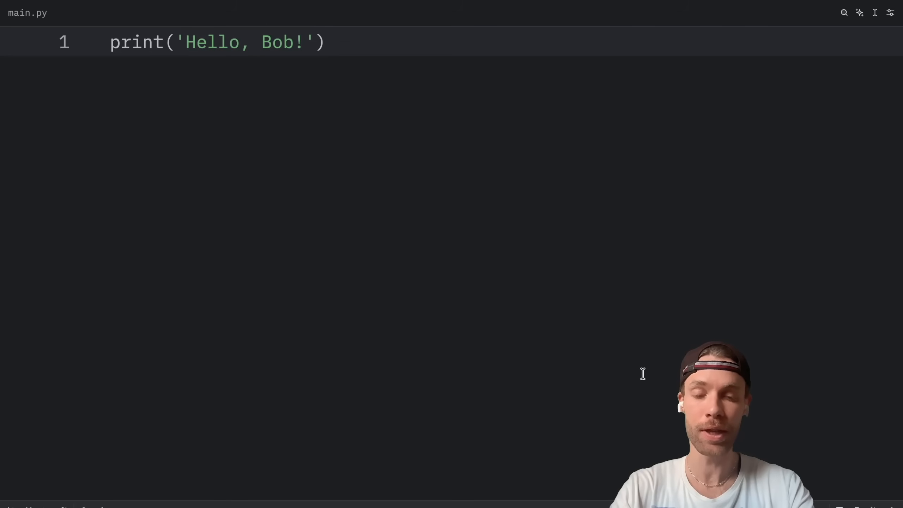
# Reach the keybindings list via 'zed: open keymap' and open keymap.json from it.
pyautogui.press('cmd+shift+p')
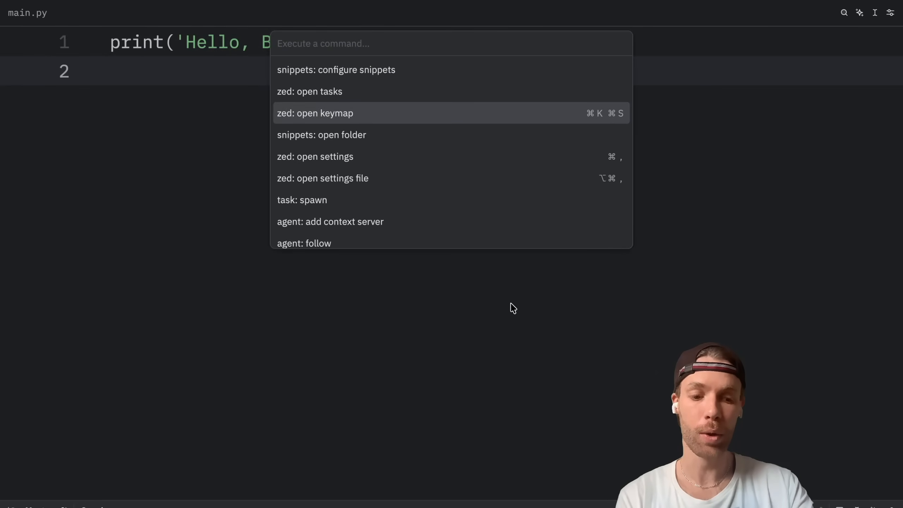
pyautogui.click(315, 113)
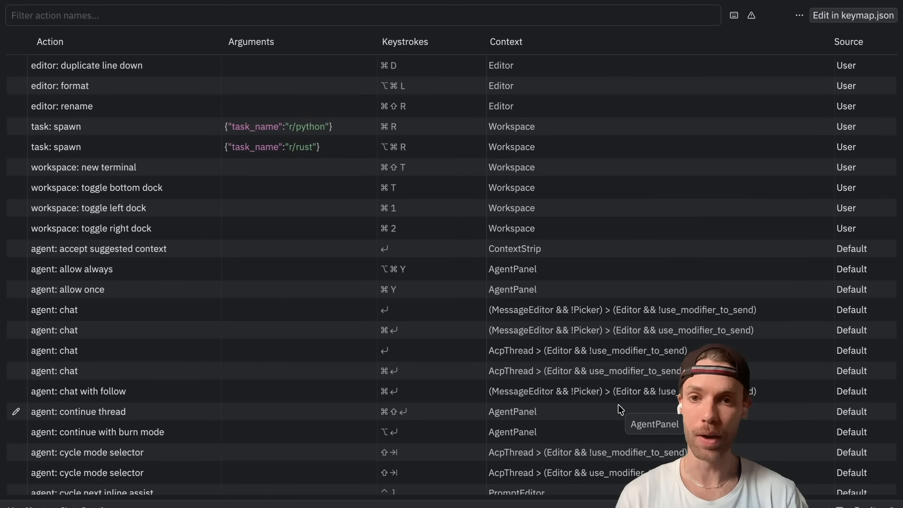
pyautogui.moveTo(436, 258)
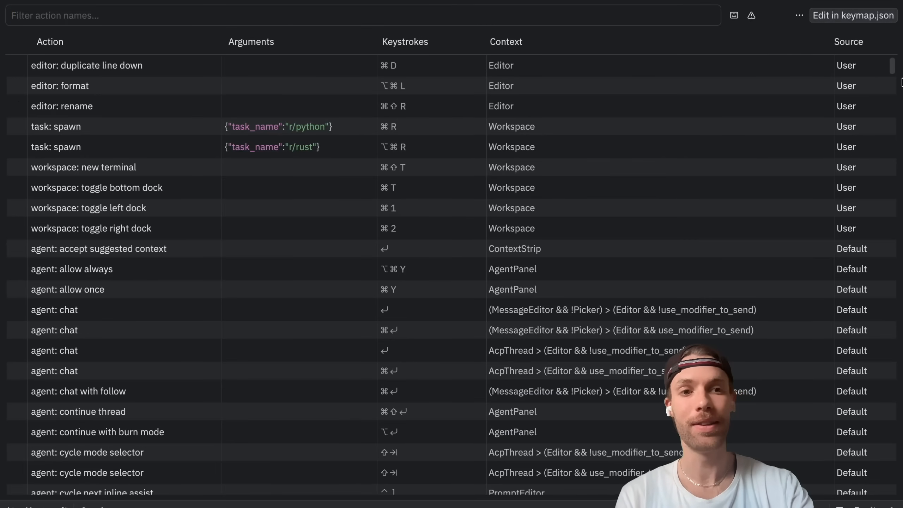
pyautogui.click(853, 15)
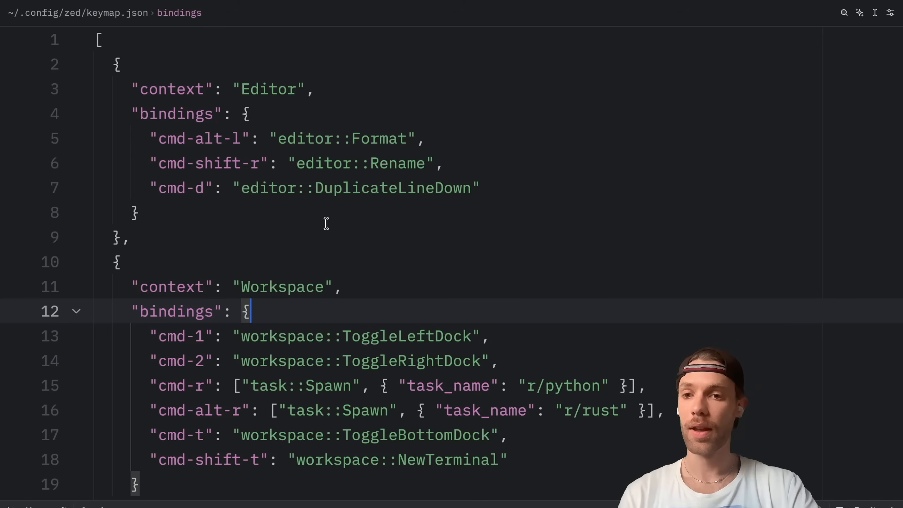
pyautogui.moveTo(313, 368)
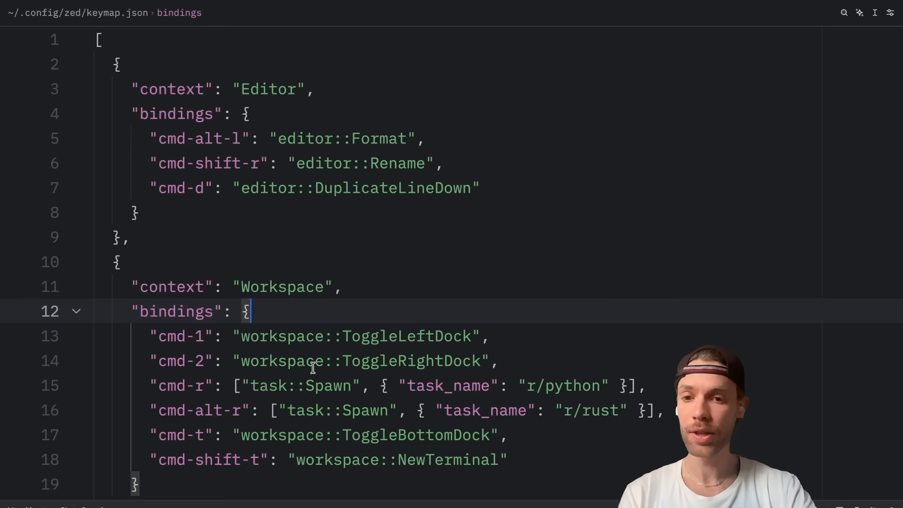
pyautogui.moveTo(436, 372)
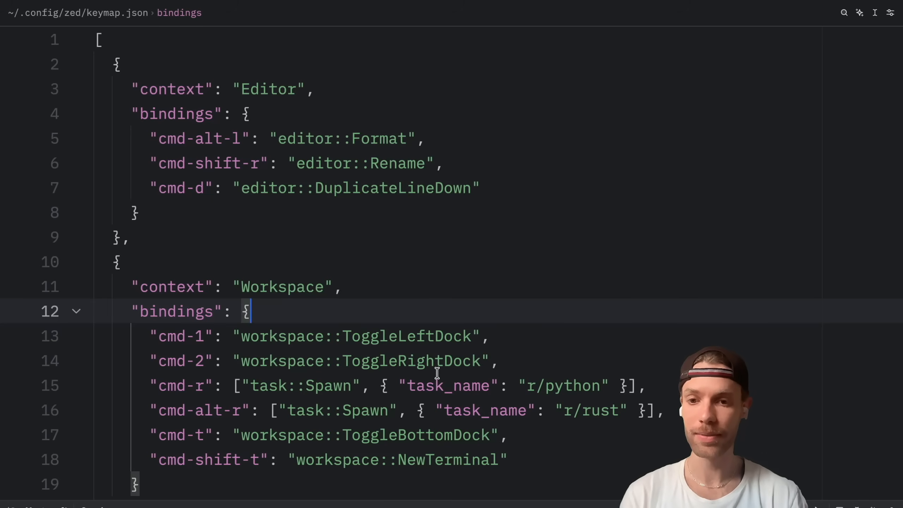
# Delete the bottom-dock and new-terminal bindings, leaving only the cmd-r r/python task spawn.
pyautogui.scroll(-3)
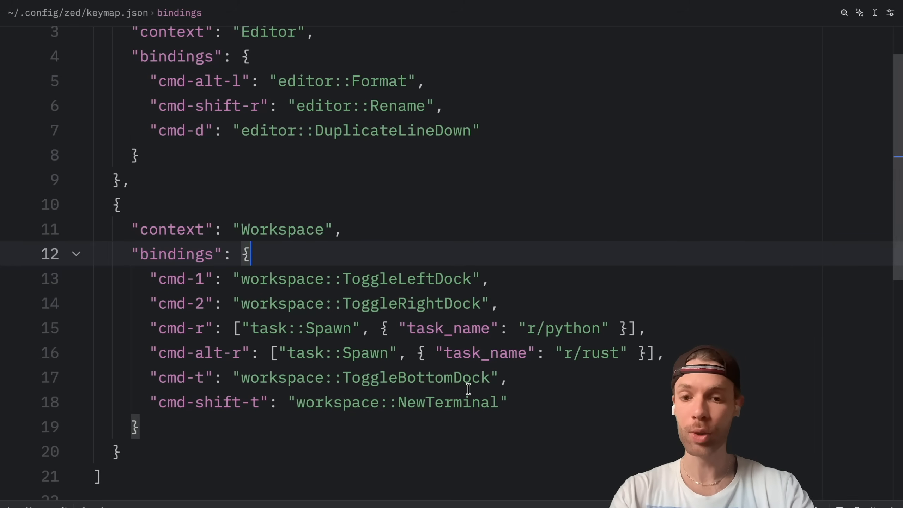
pyautogui.scroll(3)
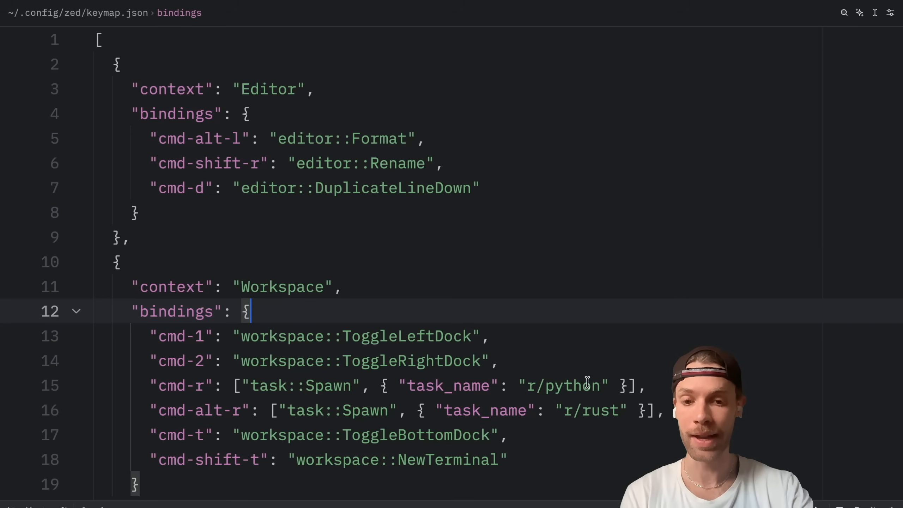
pyautogui.click(136, 211)
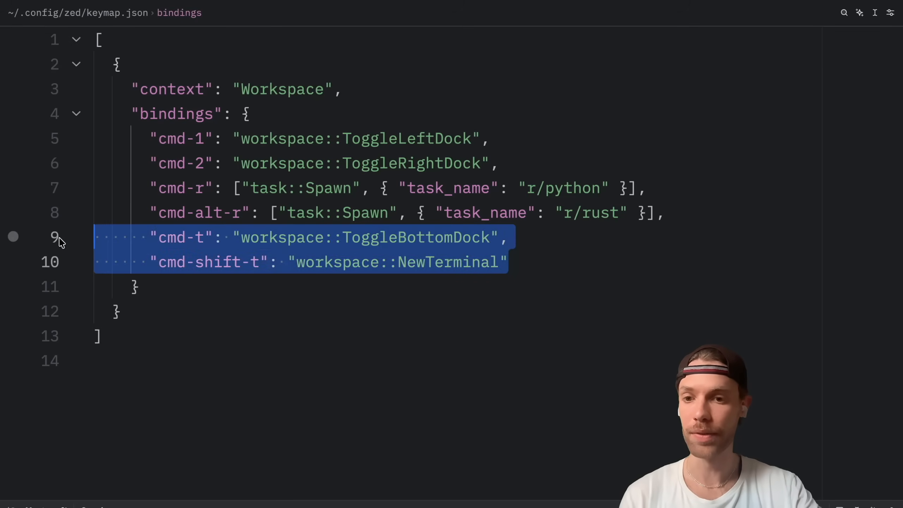
pyautogui.press('Delete')
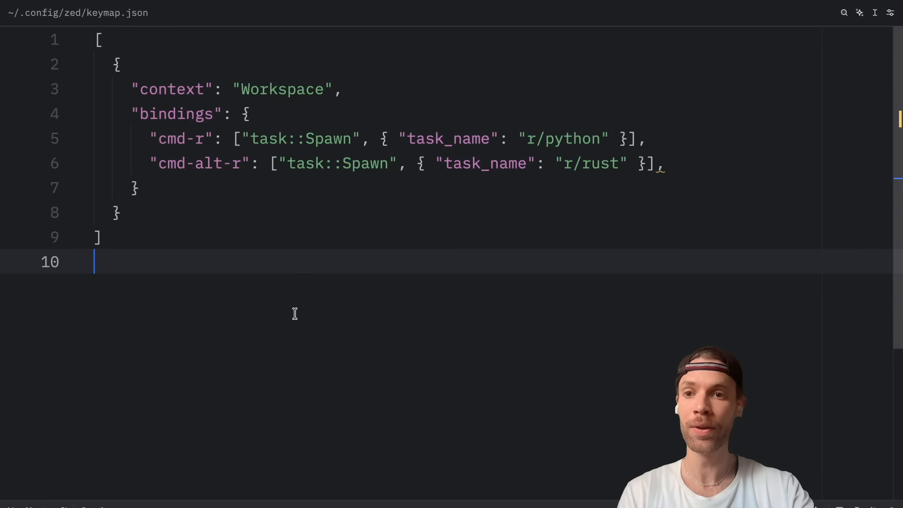
# Highlight the Workspace bindings key and the cmd-r task::Spawn r/python entry.
pyautogui.doubleClick(281, 89)
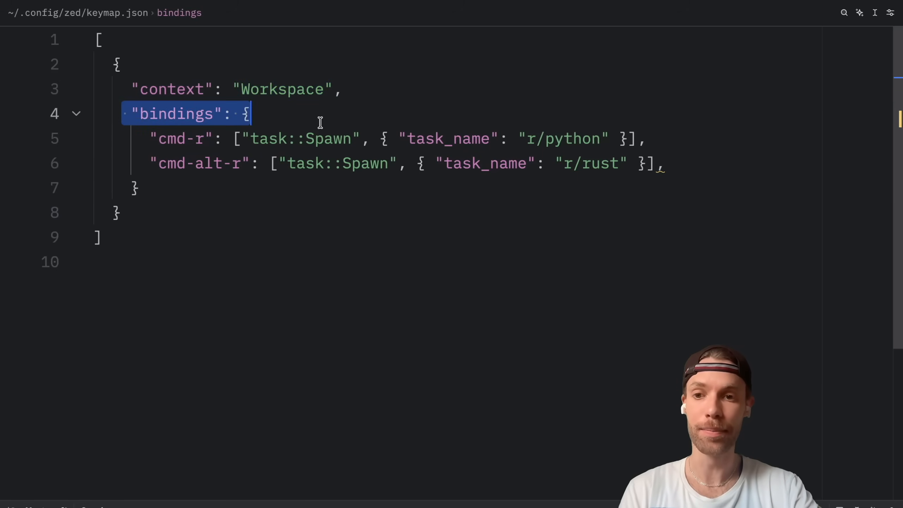
pyautogui.doubleClick(180, 138)
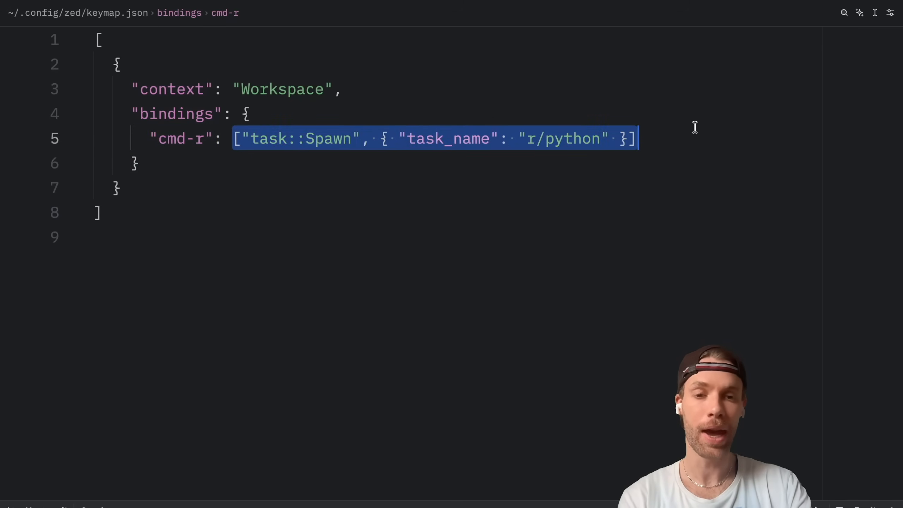
pyautogui.click(636, 138)
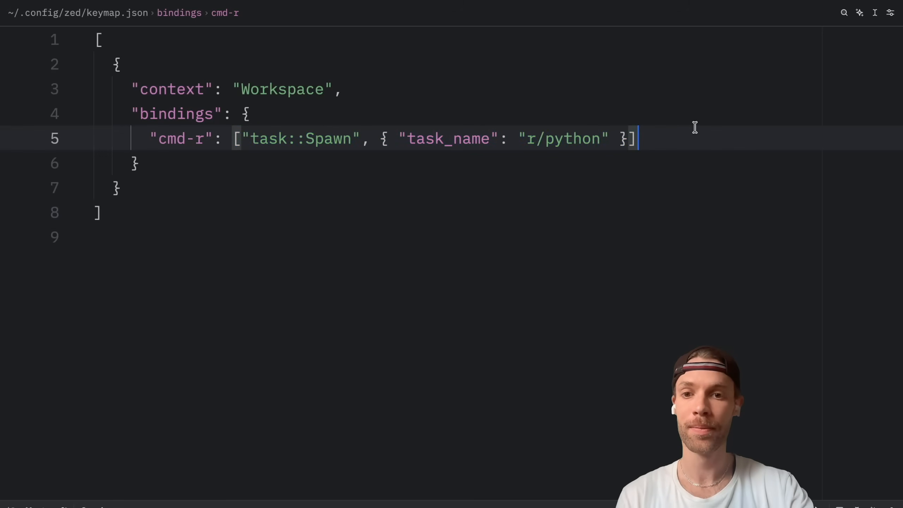
pyautogui.doubleClick(300, 139)
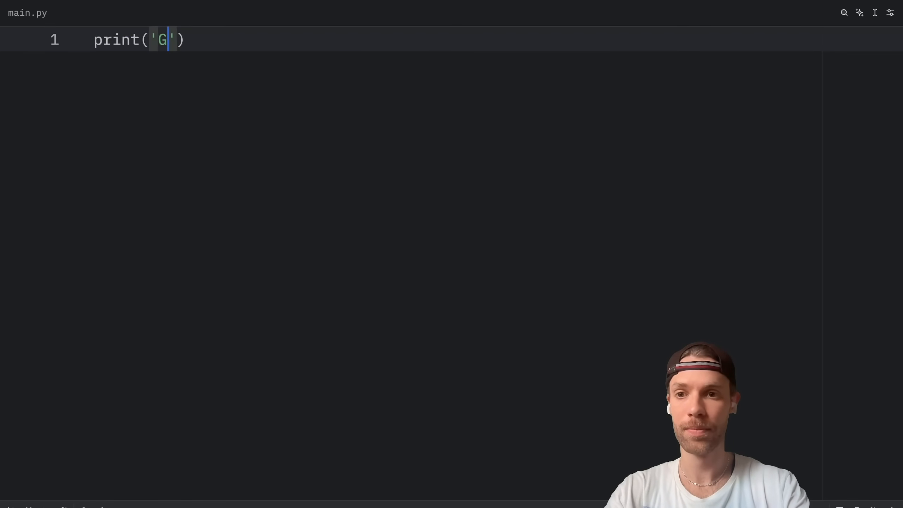
# Change the print string in main.py to 'Goodbye, Bob!' and run it with Cmd+R.
pyautogui.write('oodbye, Bob!')
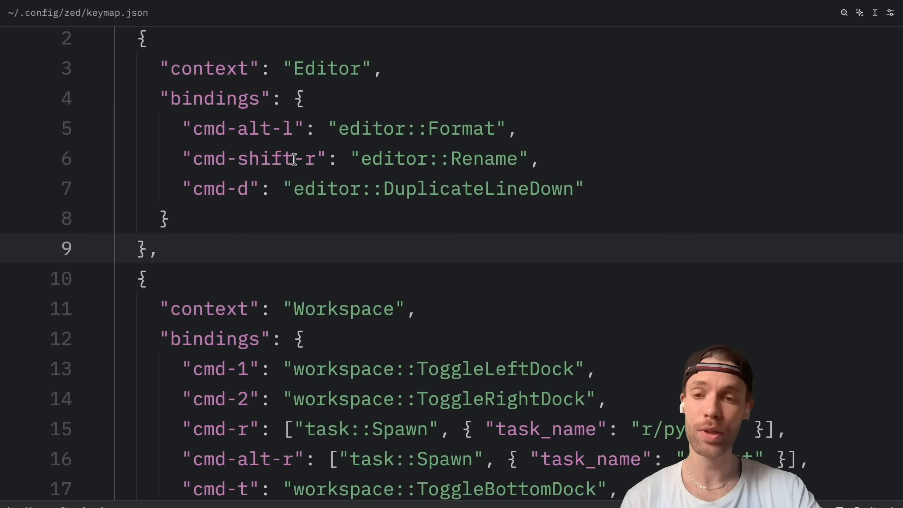
# Point out the editor::Format binding among the Editor context bindings in keymap.json.
pyautogui.click(522, 128)
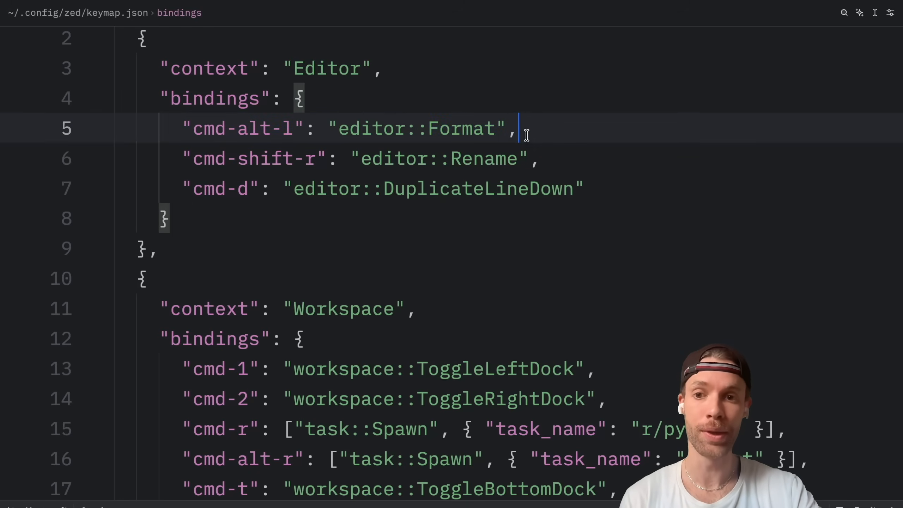
pyautogui.doubleClick(236, 128)
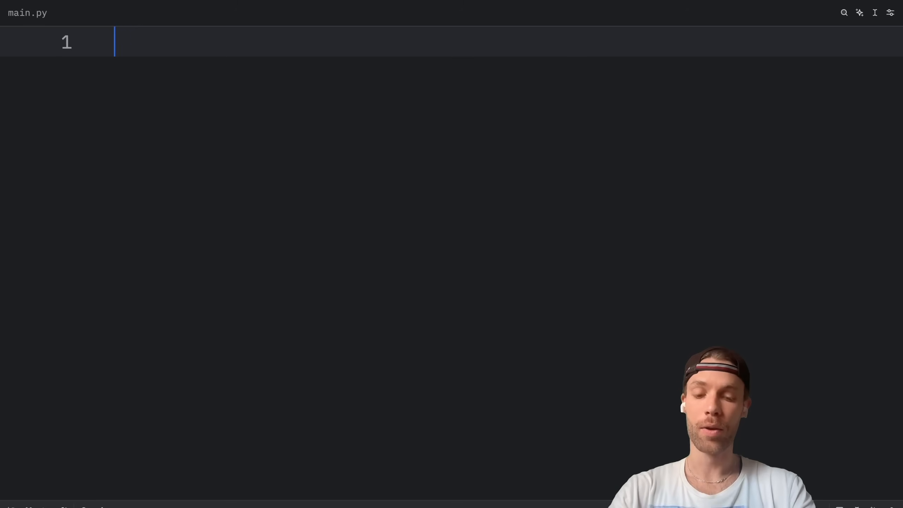
# Switch to main.py and expand the 'def' snippet into a function named connect.
pyautogui.write('mainen')
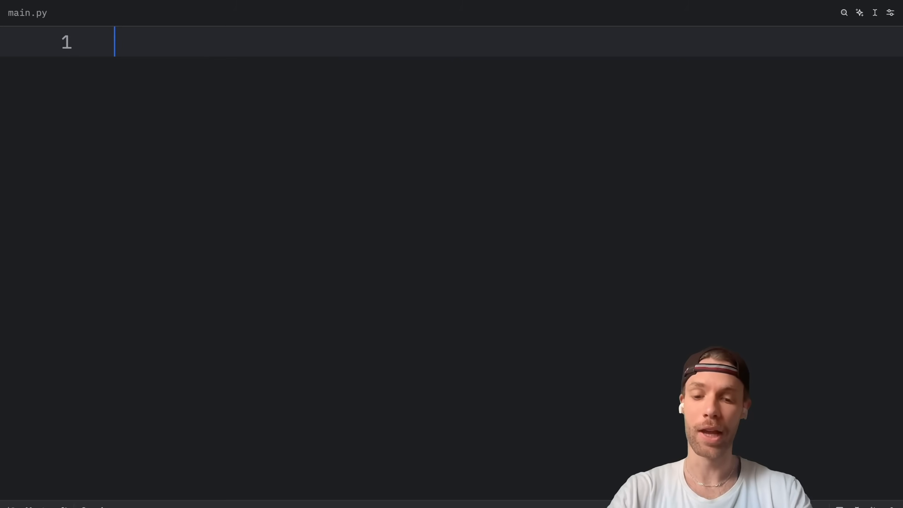
pyautogui.write('def new_function() -> None:')
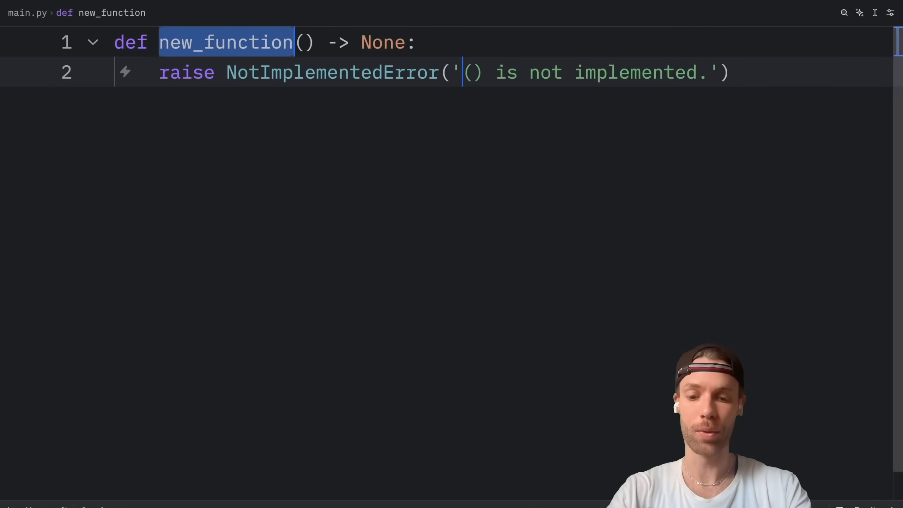
pyautogui.write('connect')
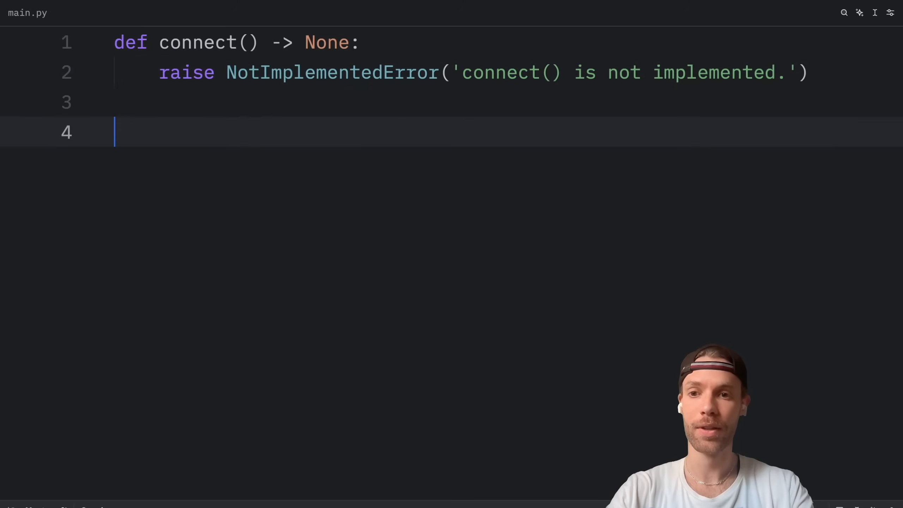
# Add a connect() call below and restore the raise NotImplementedError('connect() is not implemented.') line.
pyautogui.write('connect(')
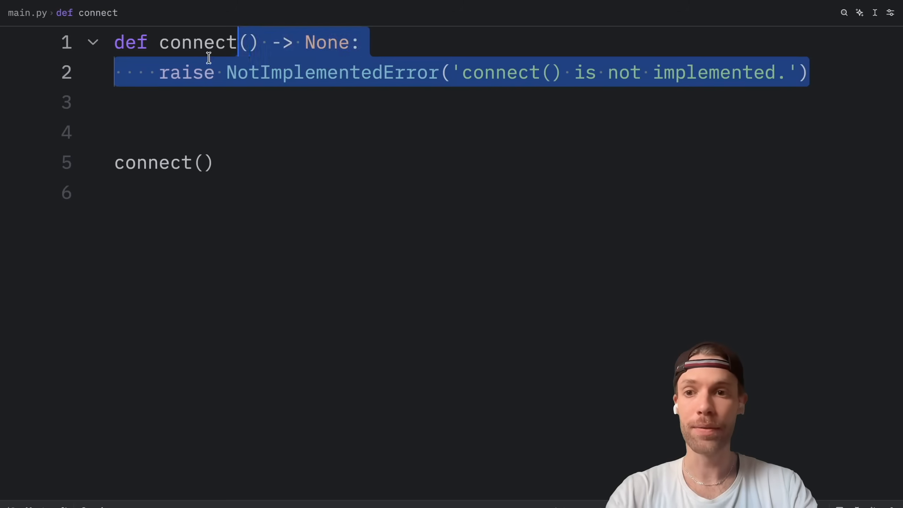
pyautogui.write('...')
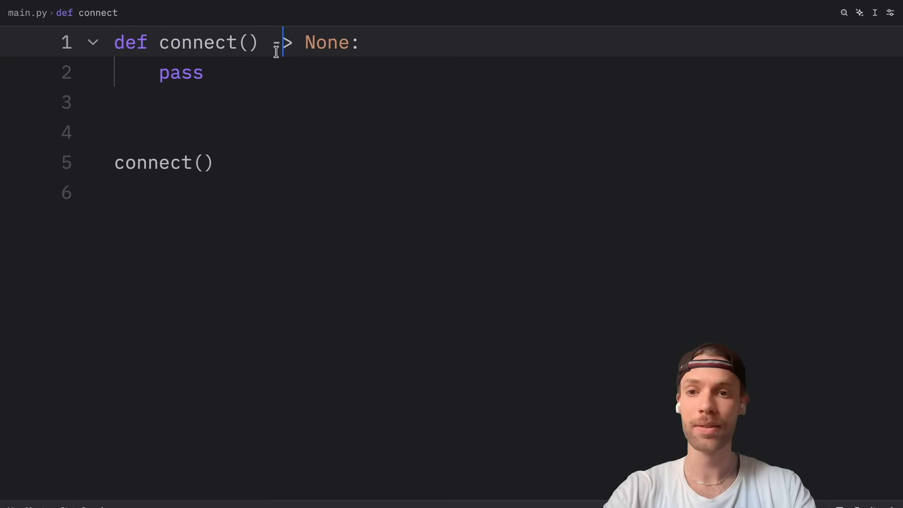
pyautogui.write("raise NotImplementedError('connect() is not implemented.')")
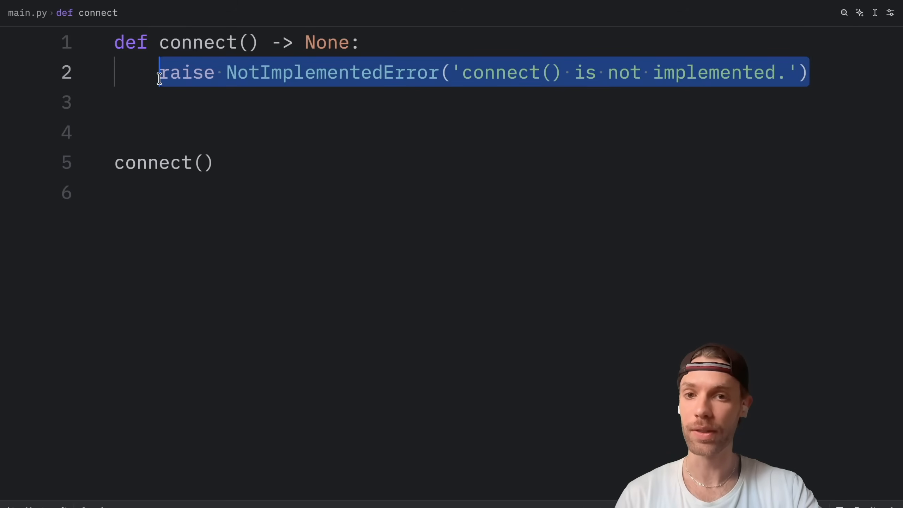
pyautogui.click(297, 132)
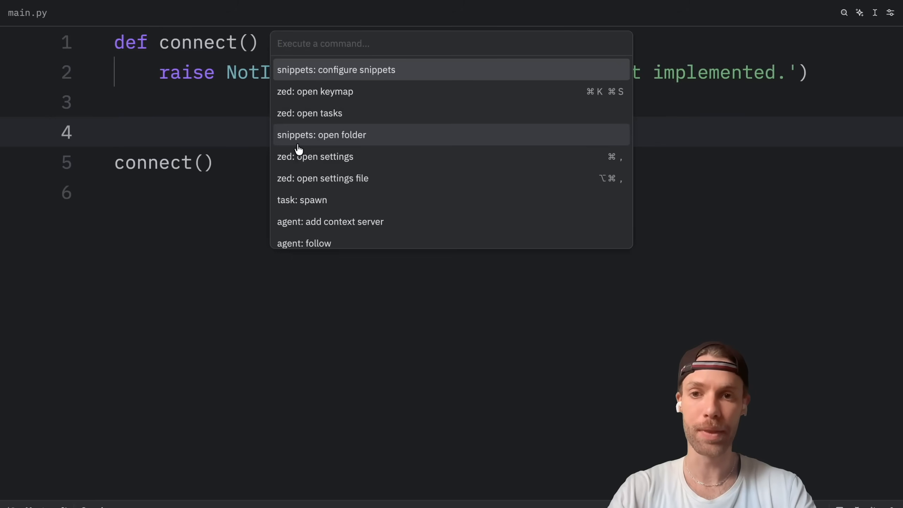
pyautogui.moveTo(359, 150)
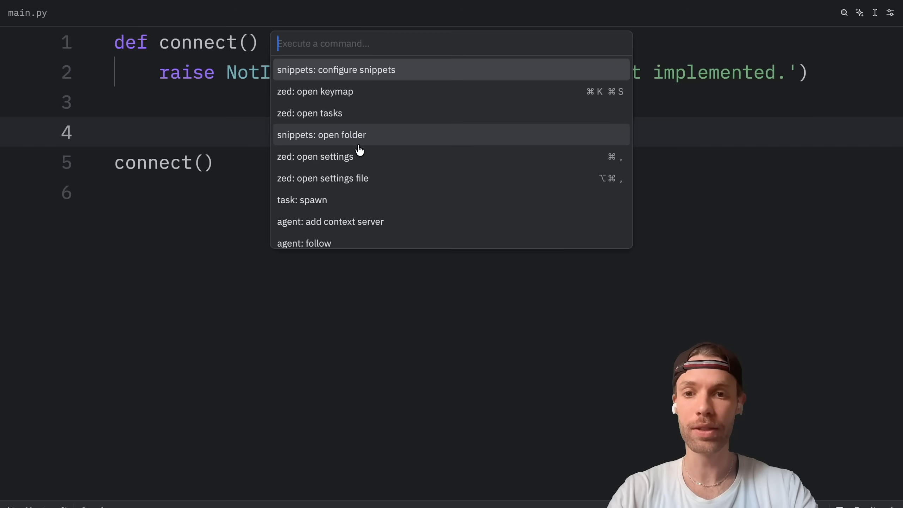
pyautogui.moveTo(334, 75)
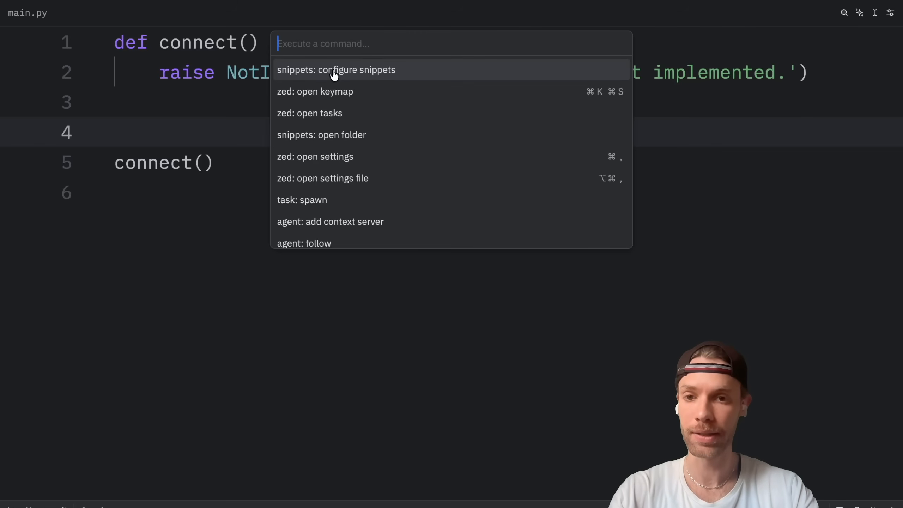
# Filter the snippet language list to Python by entering 'pyth'.
pyautogui.write('pyth')
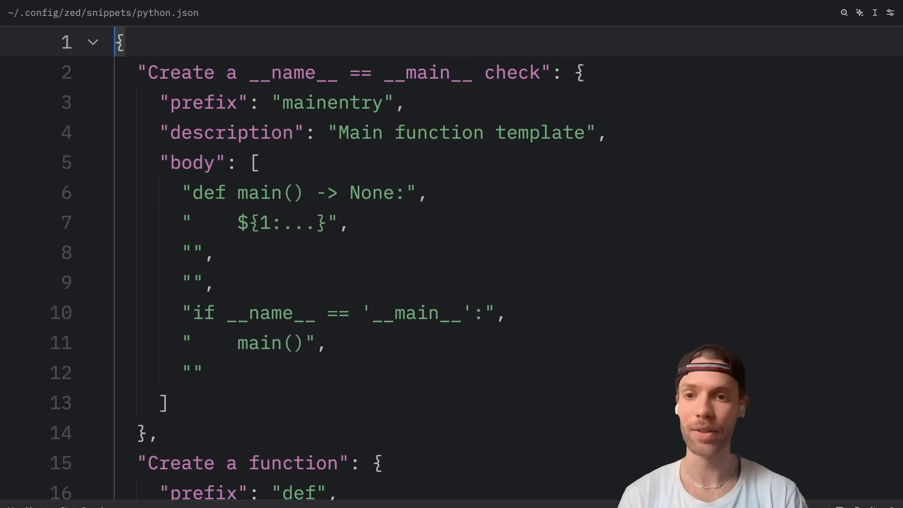
# Review the mainentry and def snippets and retitle the first as 'Main entry poin...'.
pyautogui.click(350, 223)
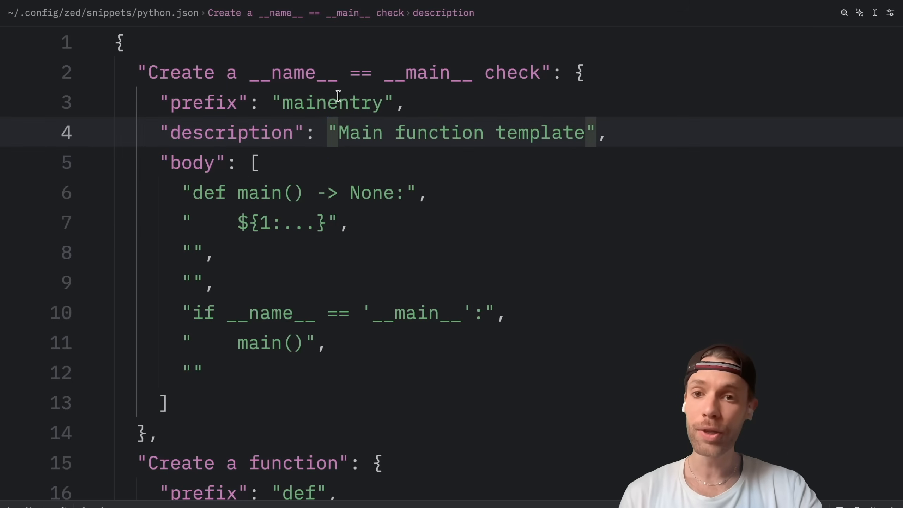
pyautogui.doubleClick(331, 103)
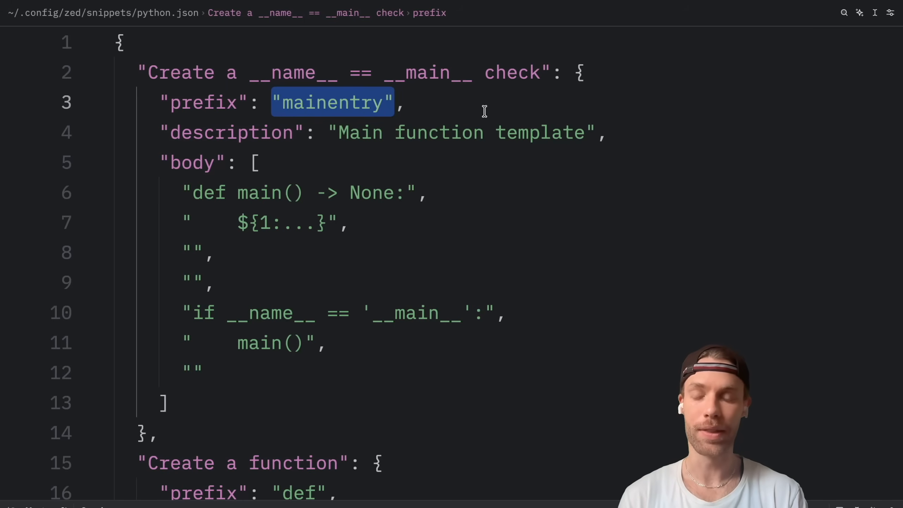
pyautogui.moveTo(447, 299)
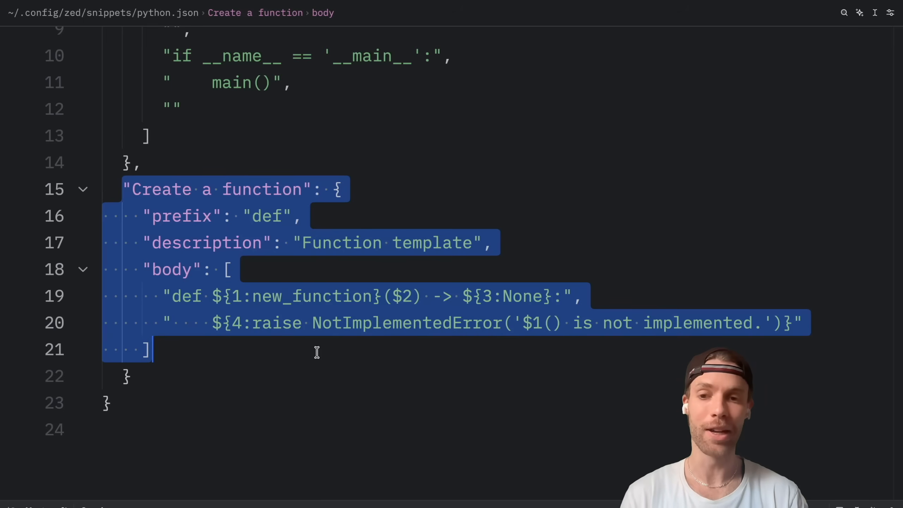
pyautogui.scroll(3)
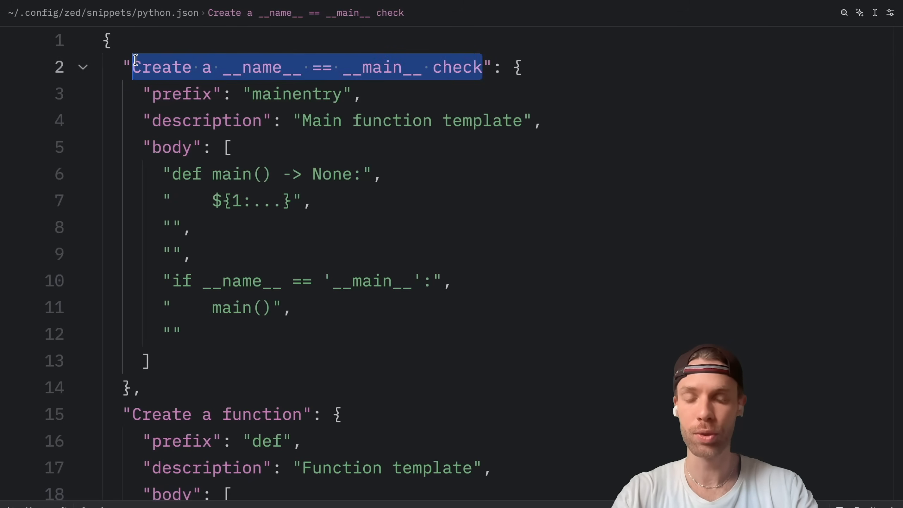
pyautogui.write('Main entry poin')
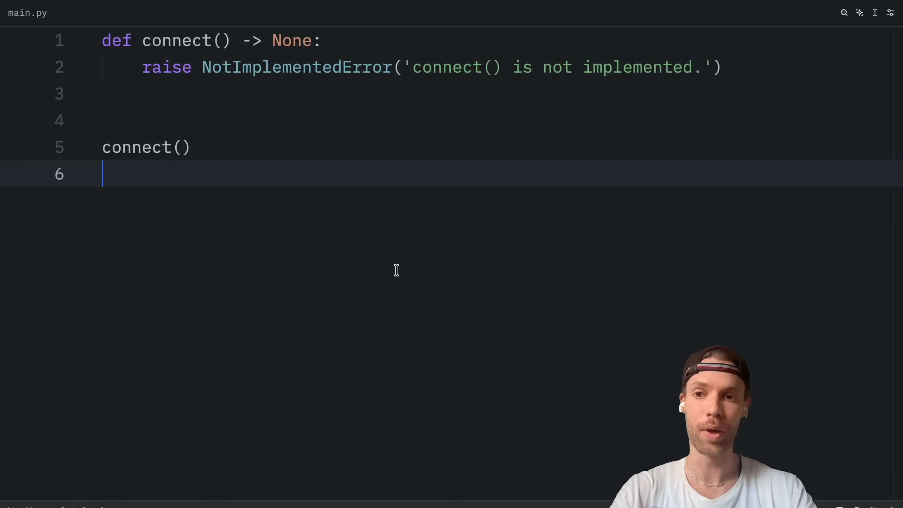
# Expand the def snippet in main.py and name the stub function hello().
pyautogui.write('def new_function() -> None:')
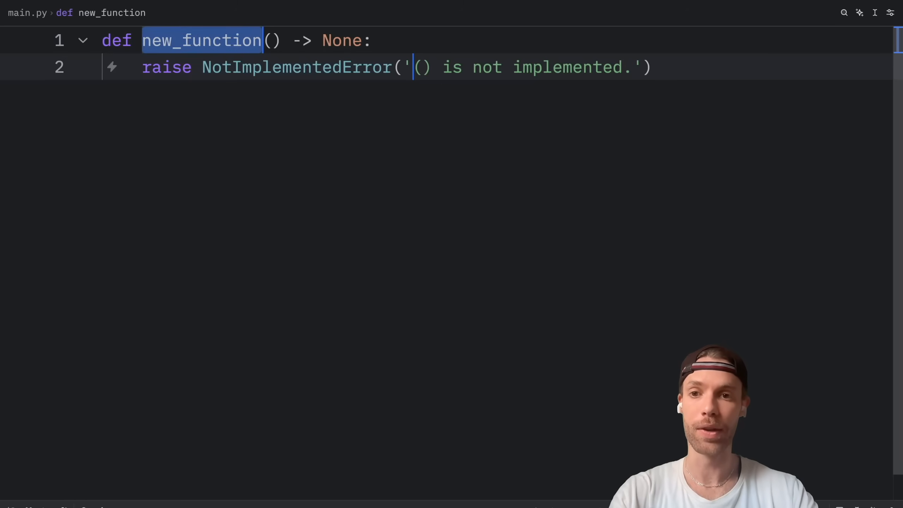
pyautogui.write('hel')
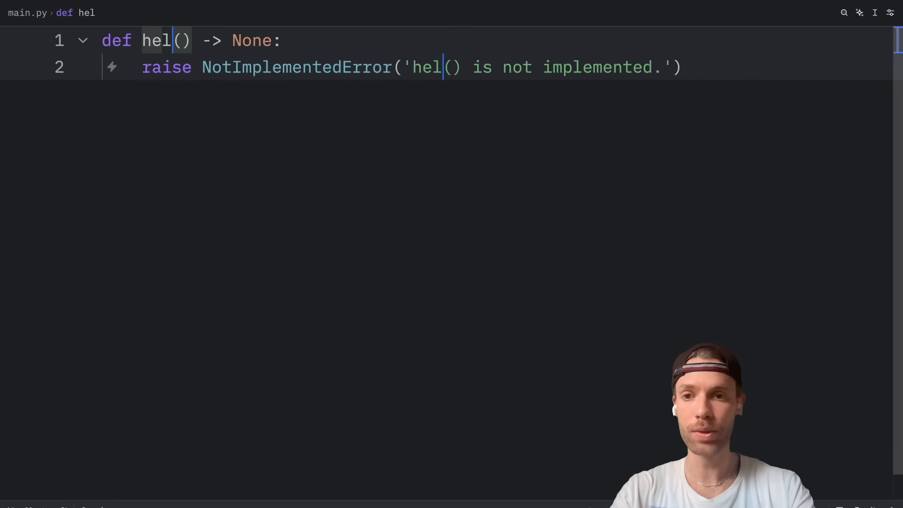
pyautogui.write('lo')
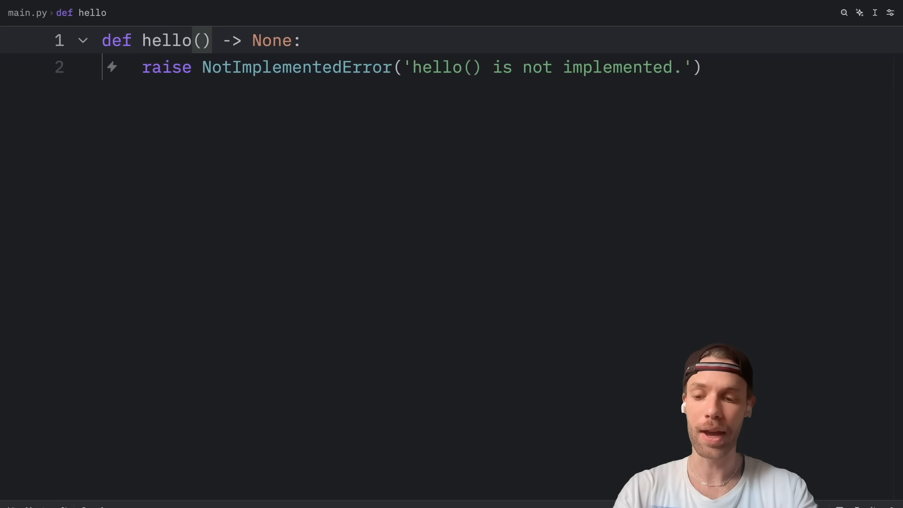